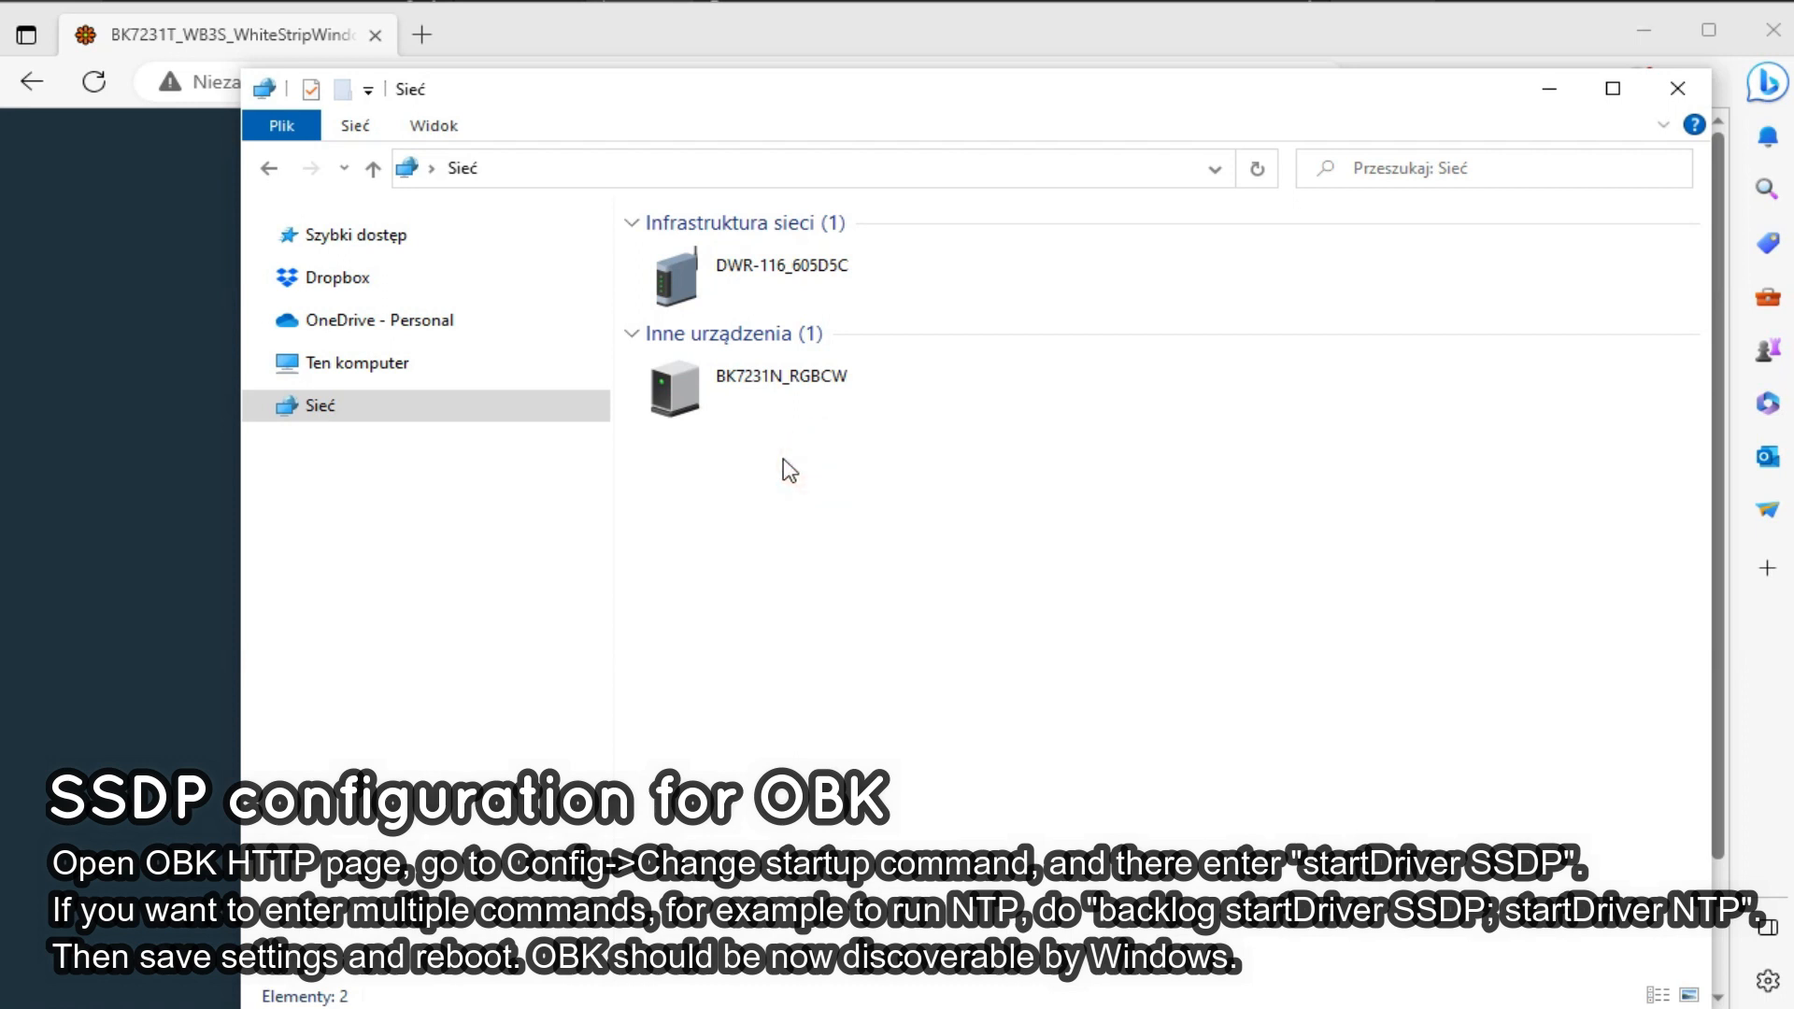
# Step: Open the BK7231N_RGBCW device's web page from the Network folder and view its active drivers
pyautogui.click(781, 377)
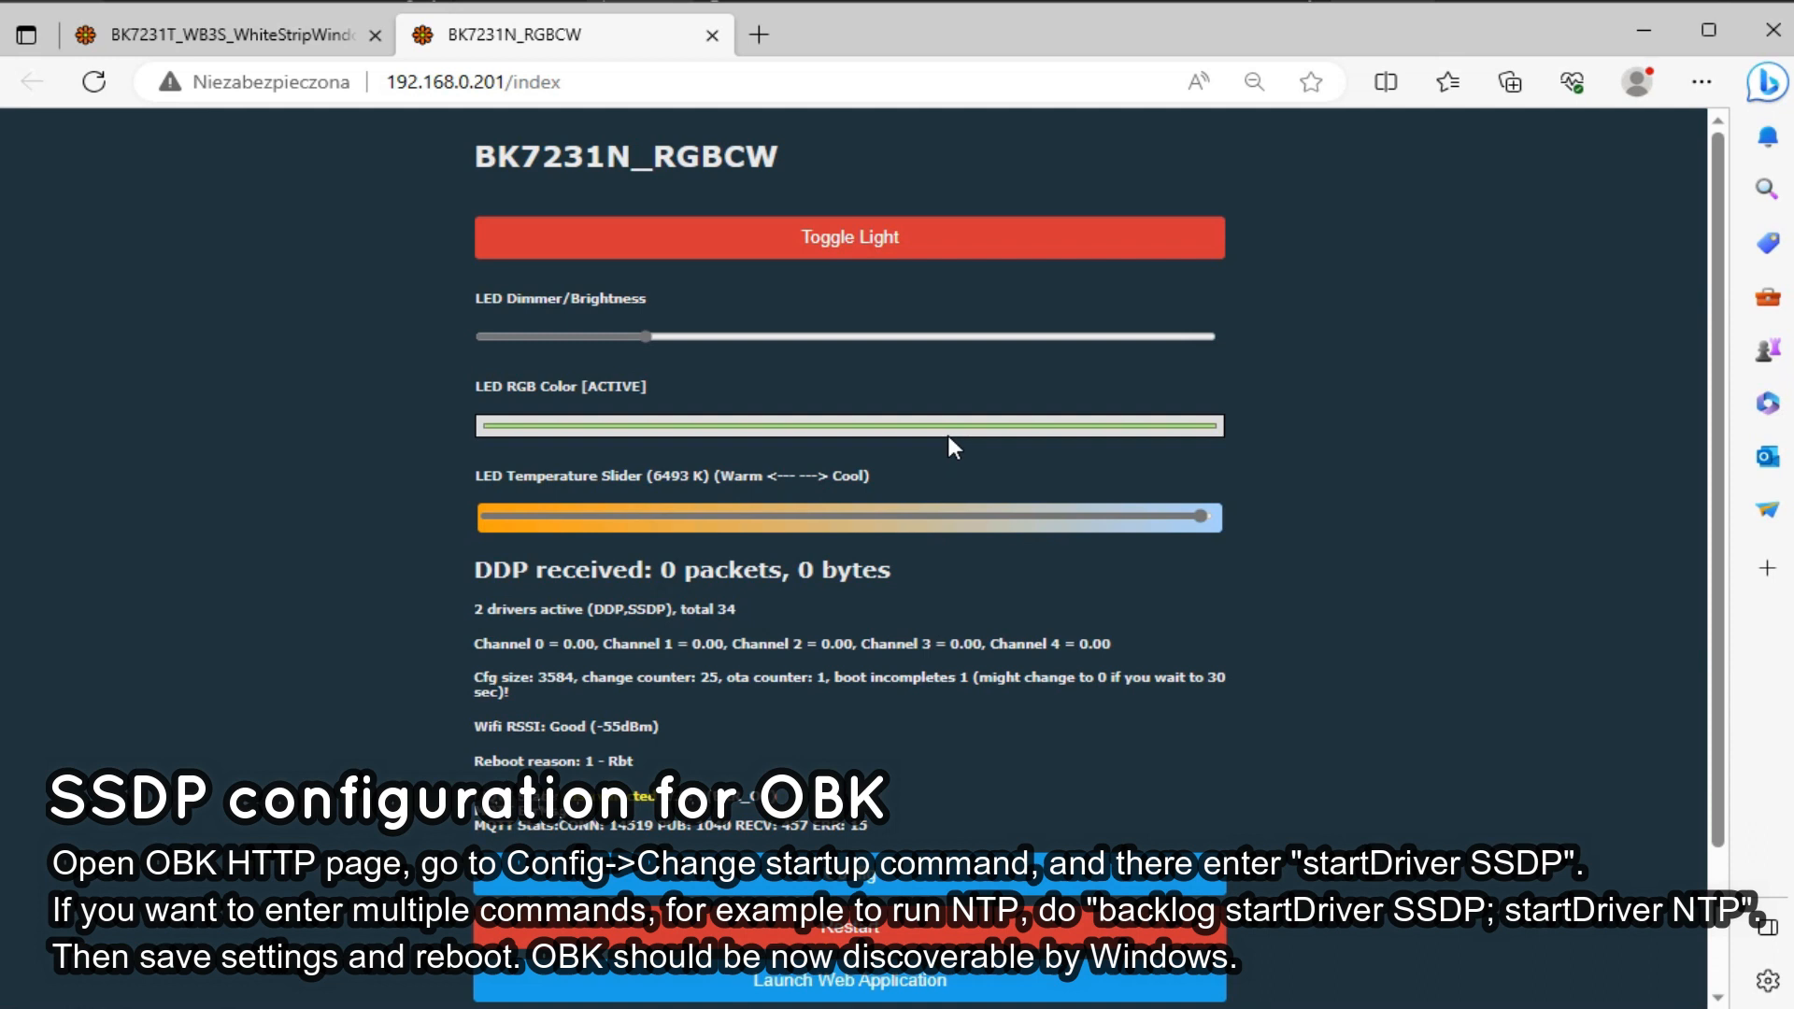
pyautogui.scroll(-3)
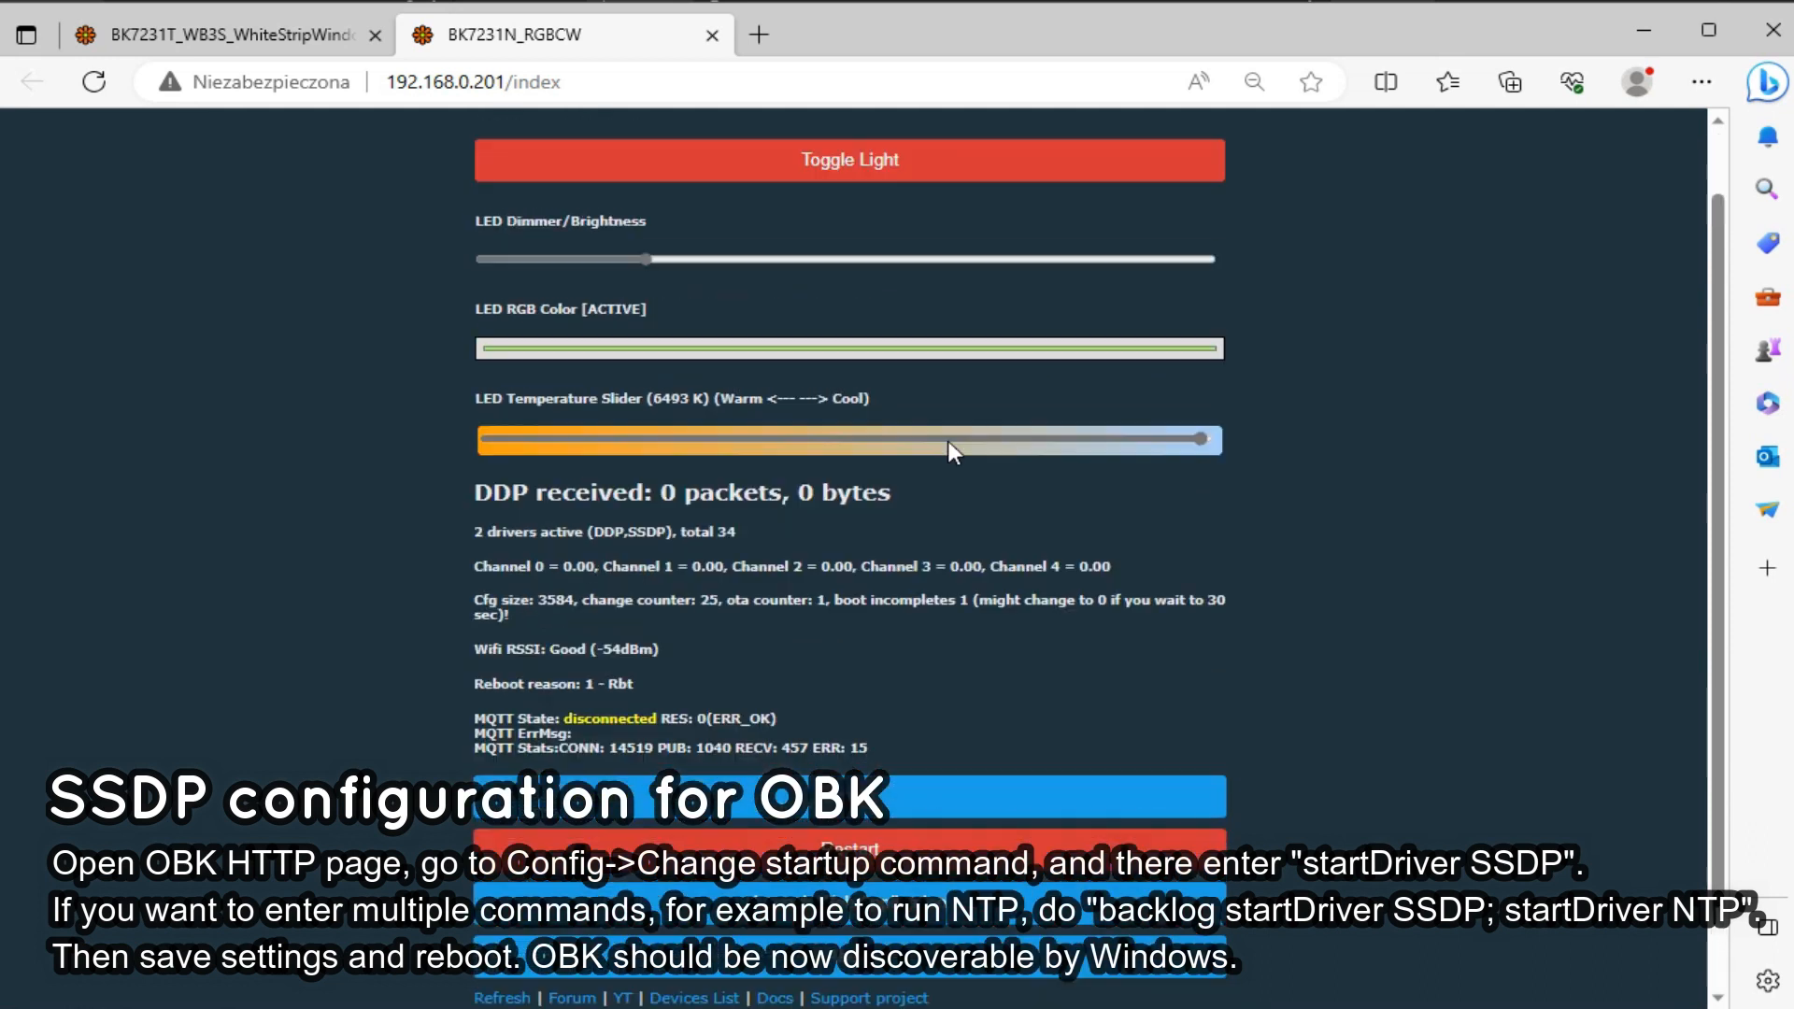
# Step: Close the BK7231N_RGBCW tab and open Config for the WhiteStripWindows device
pyautogui.click(712, 34)
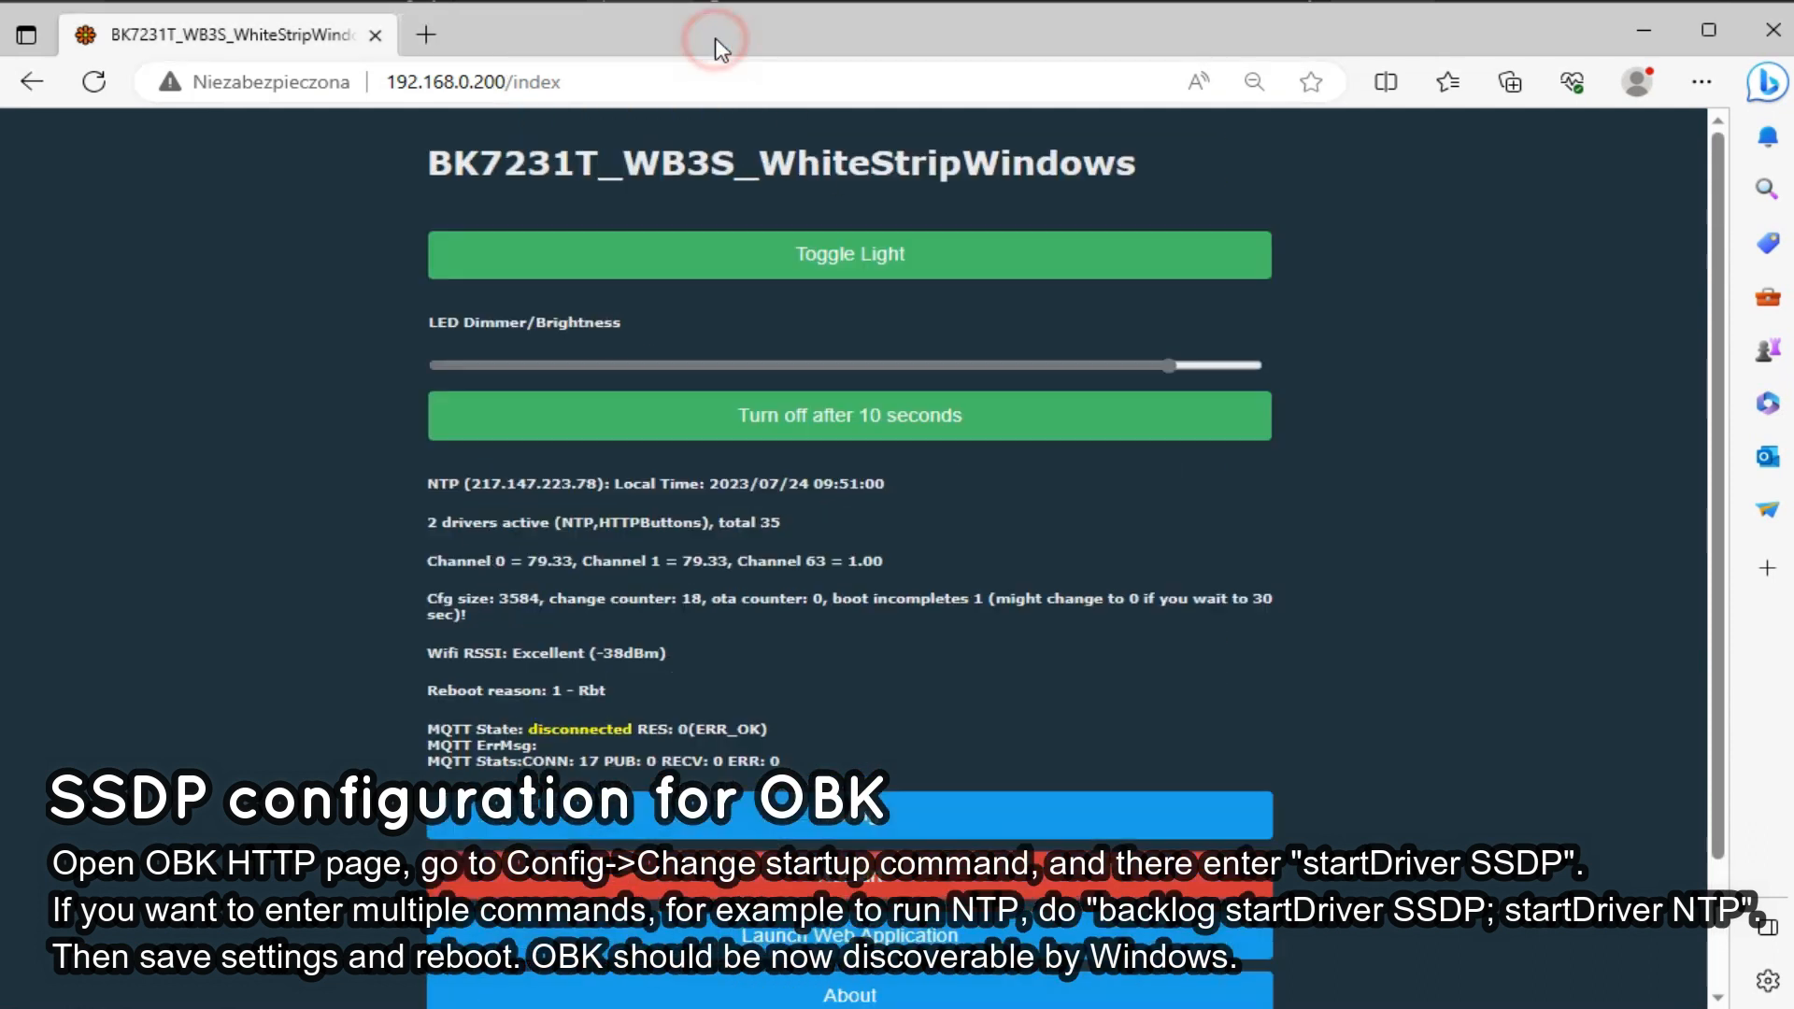
pyautogui.moveTo(348, 284)
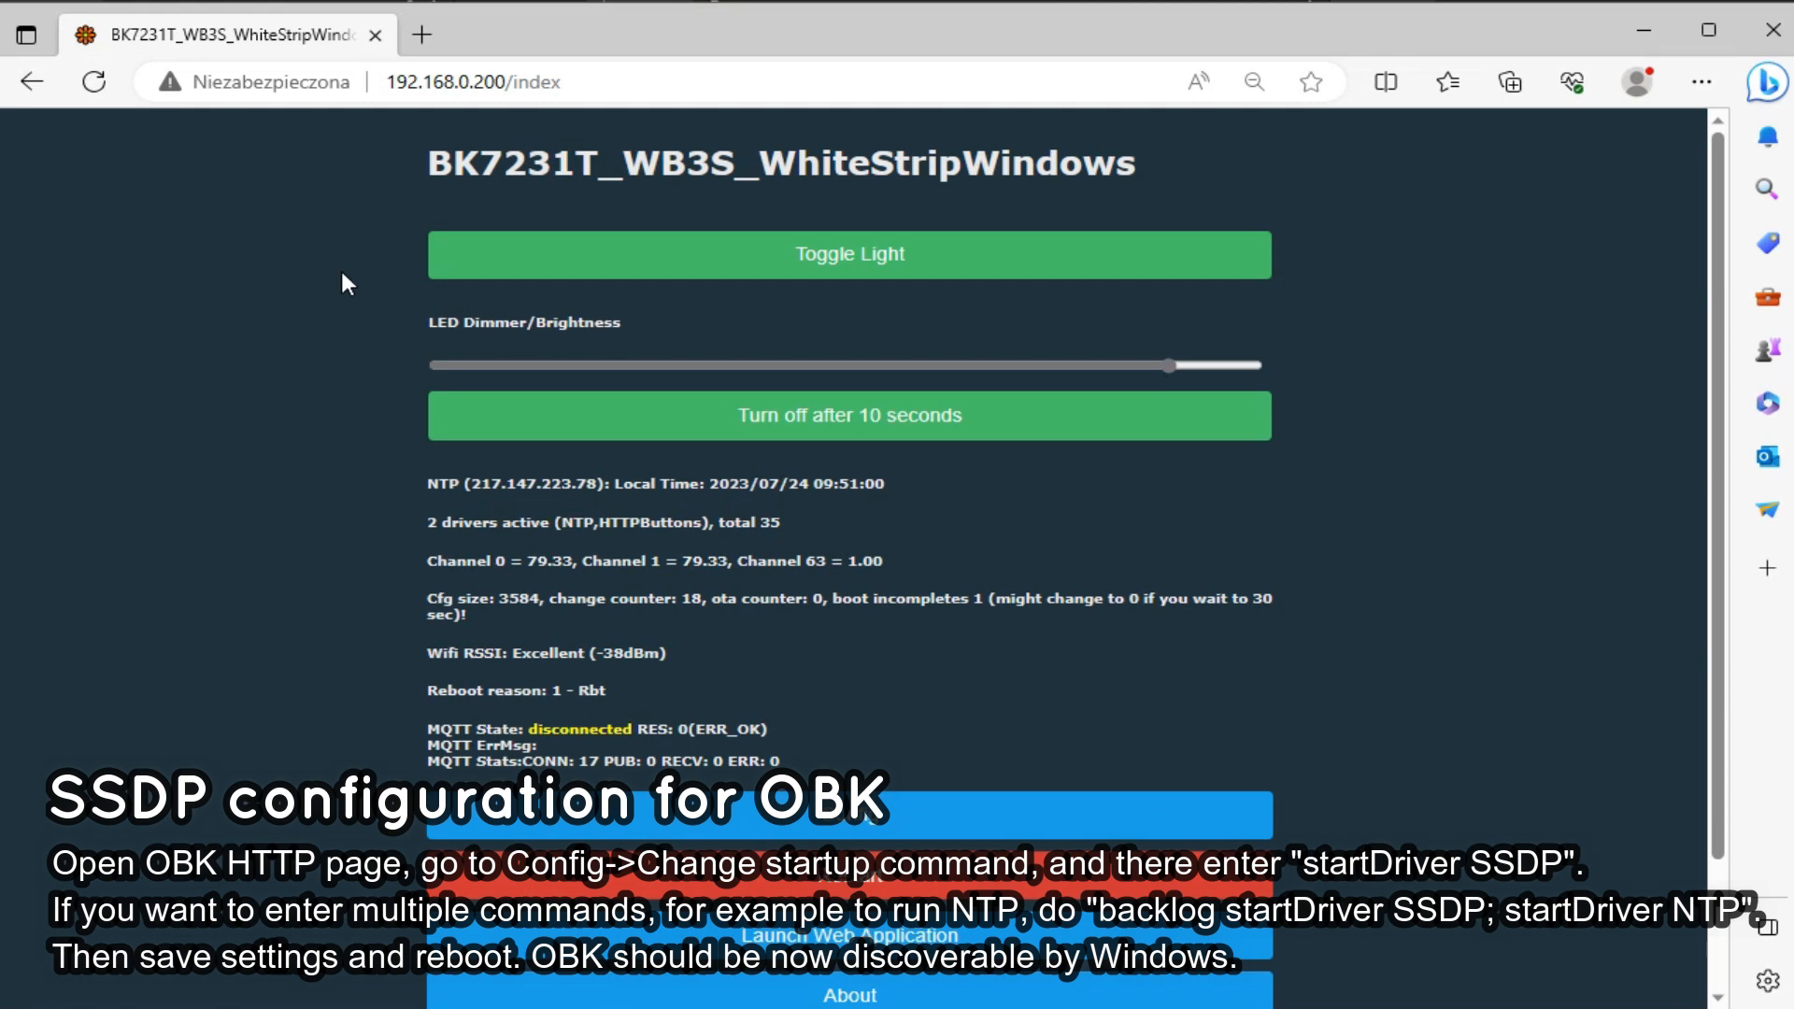
pyautogui.scroll(-3)
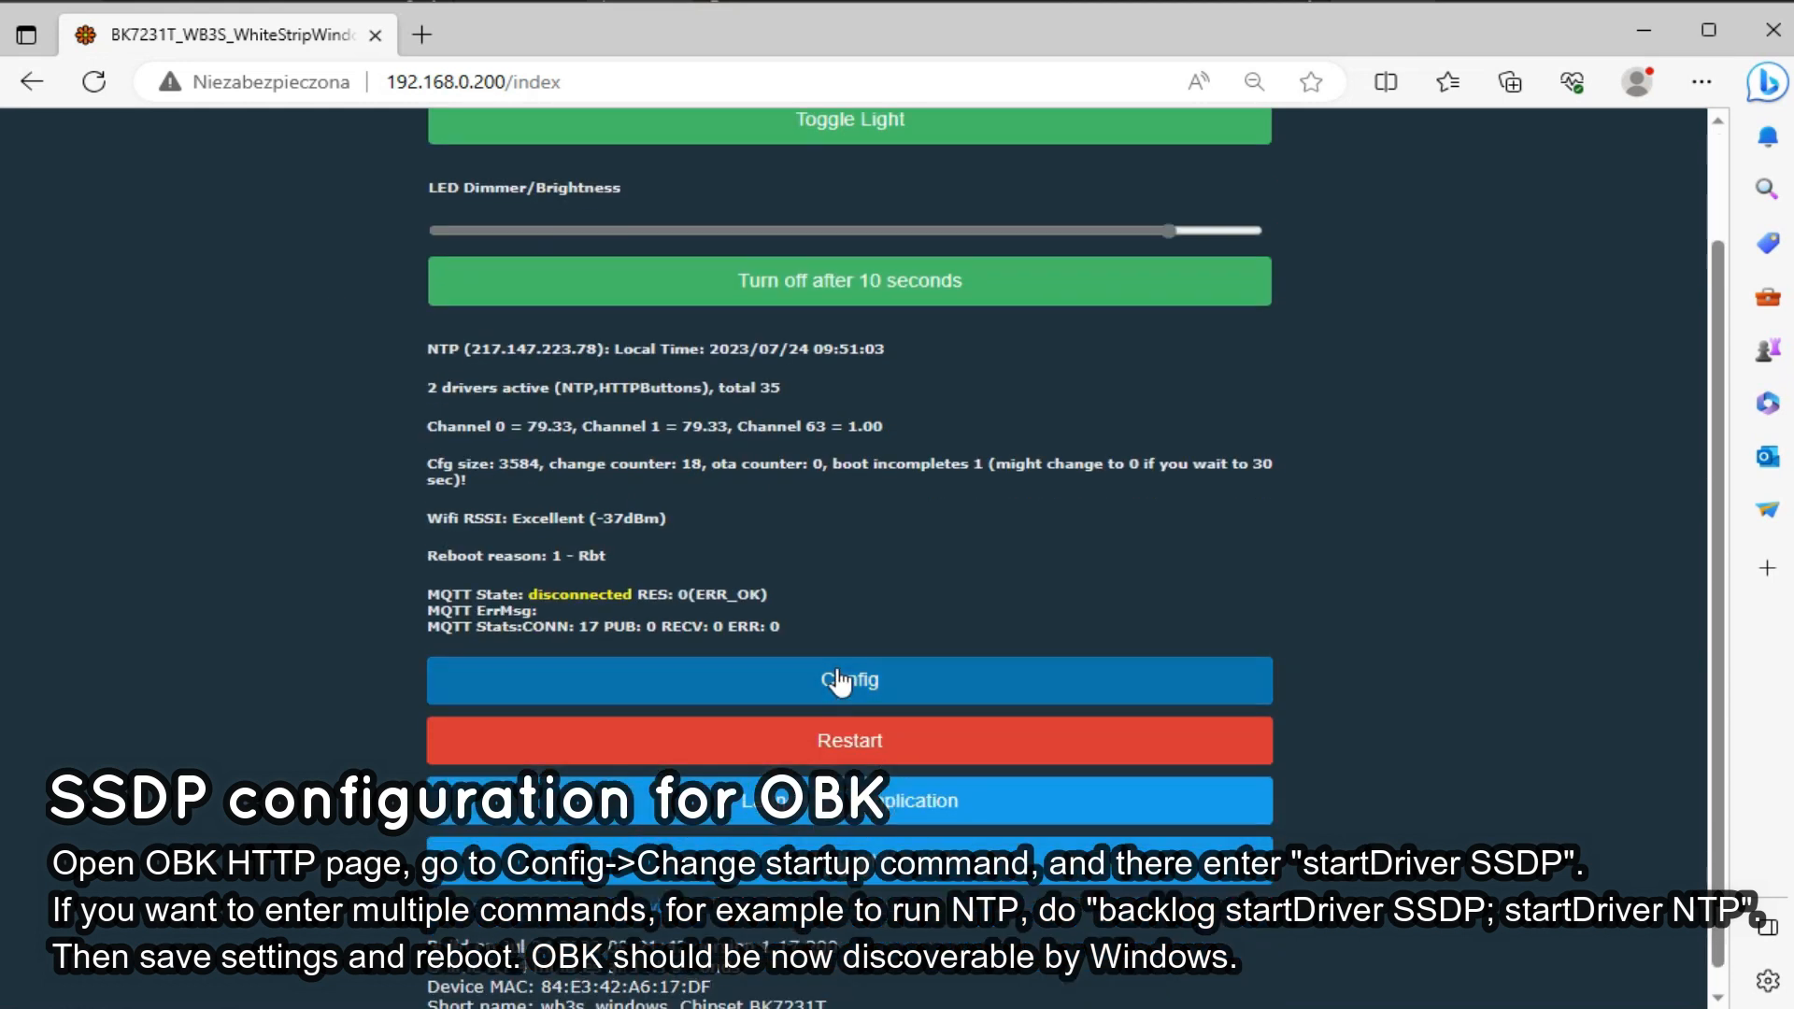
pyautogui.click(849, 679)
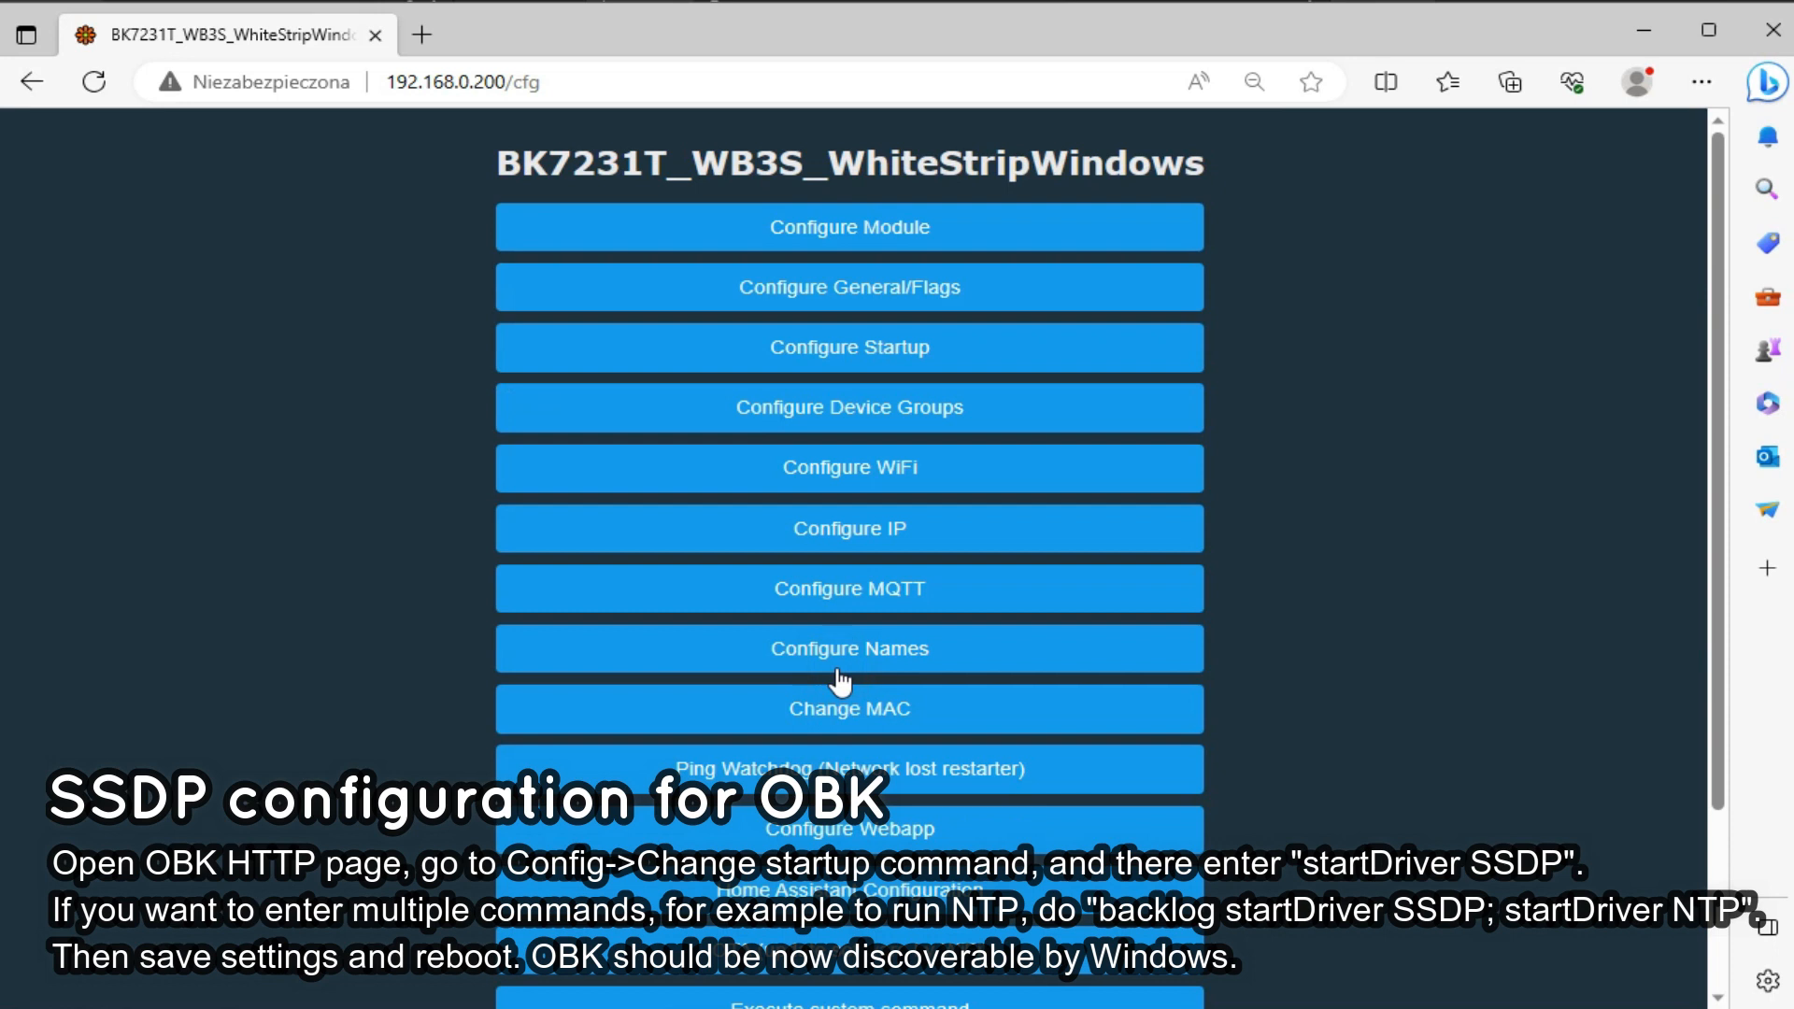
pyautogui.moveTo(858, 197)
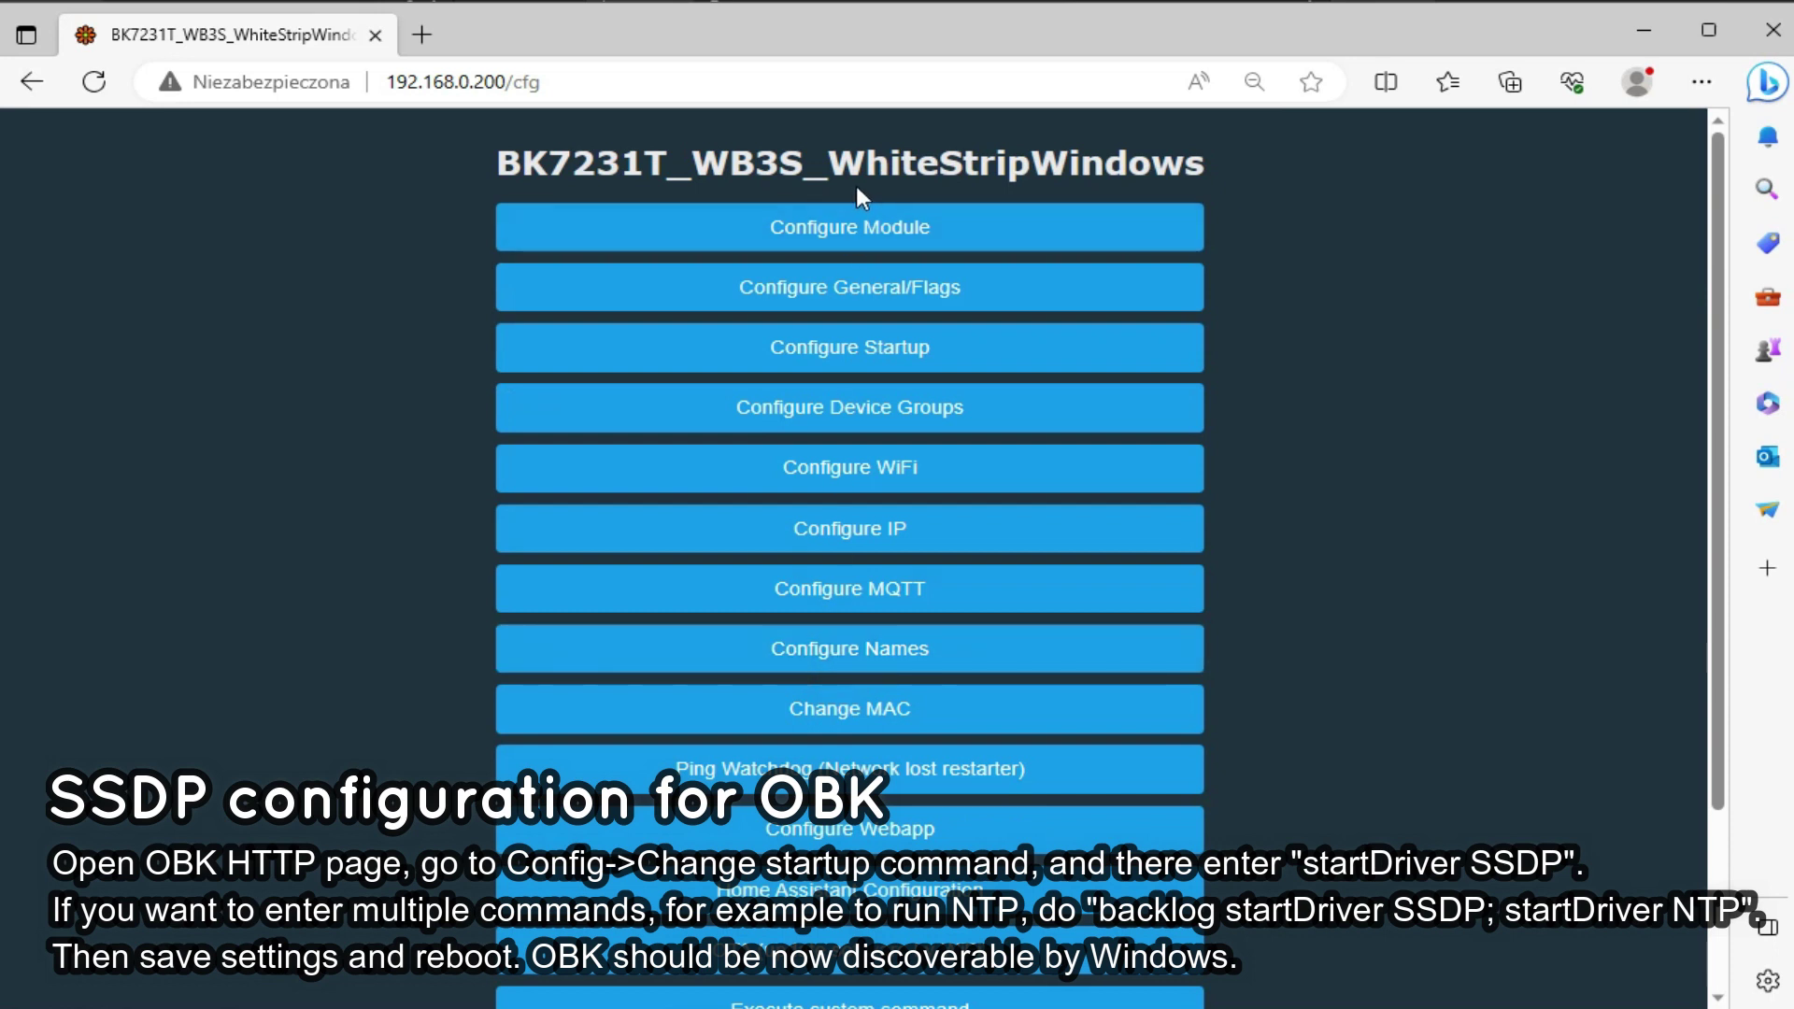
pyautogui.scroll(-3)
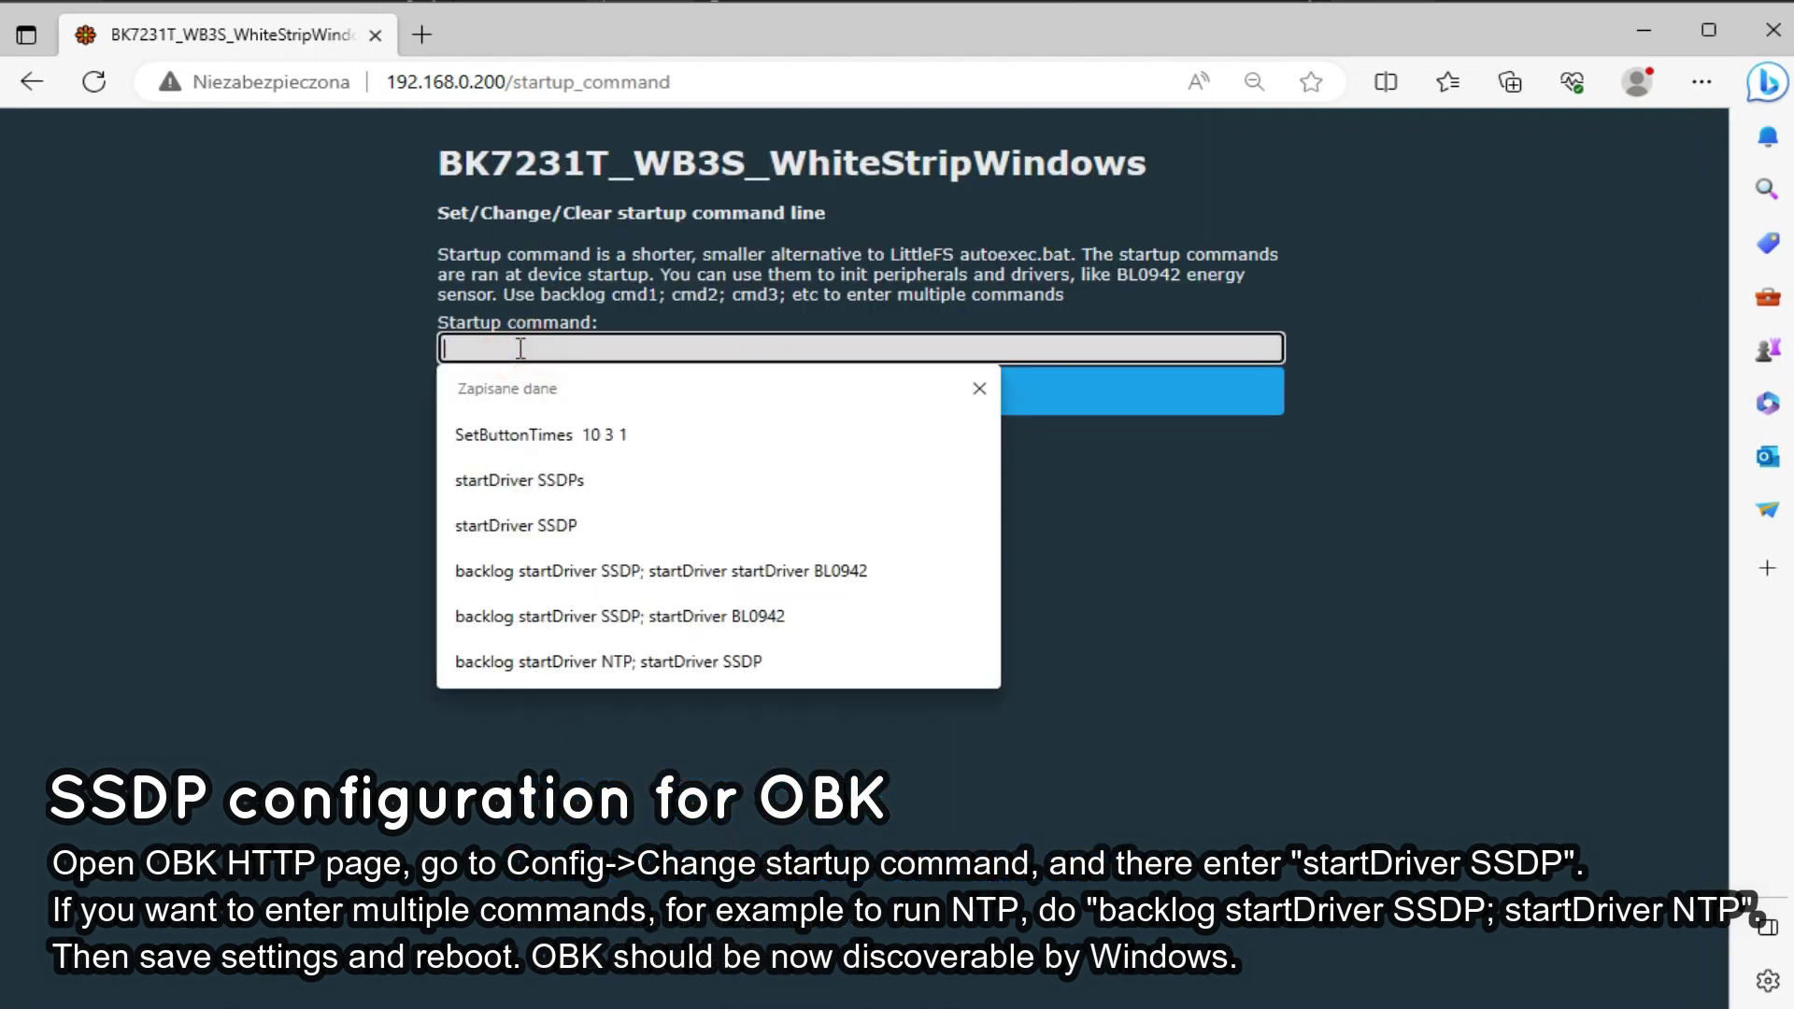
# Step: Enter and submit 'startDriver SSDP' as the startup command, then return to the config menu
pyautogui.write('start')
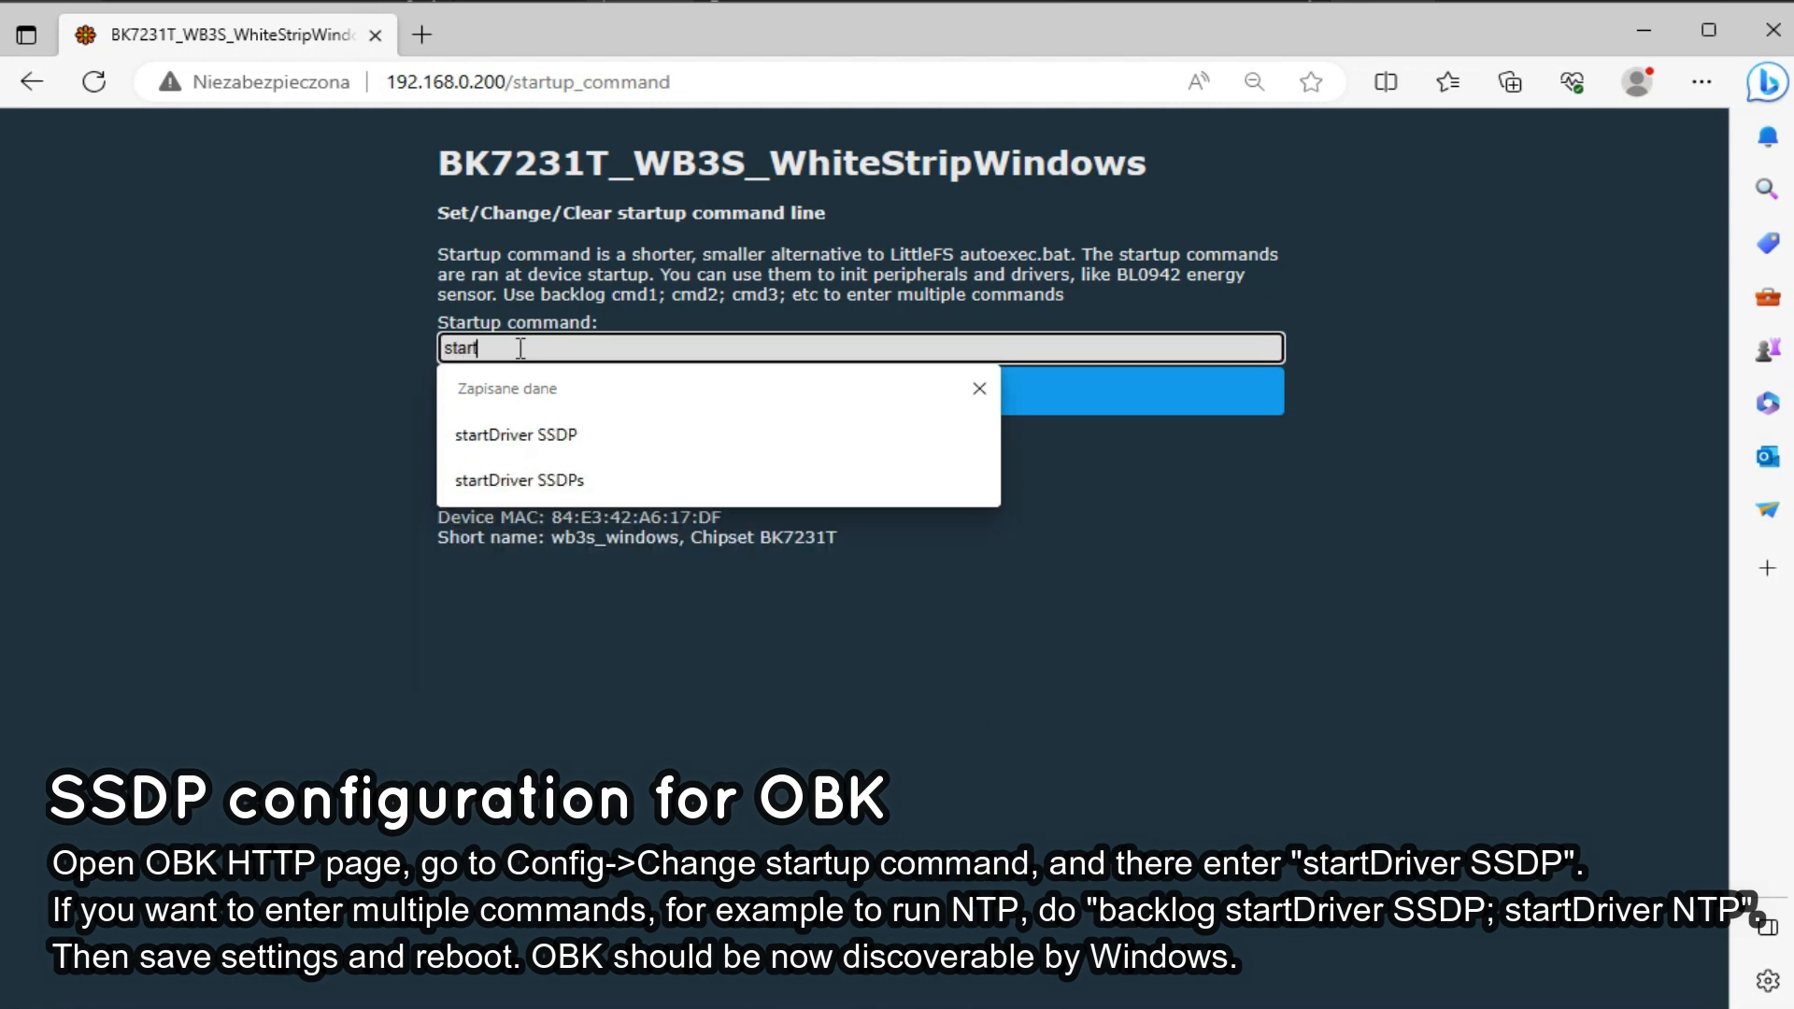
pyautogui.click(516, 435)
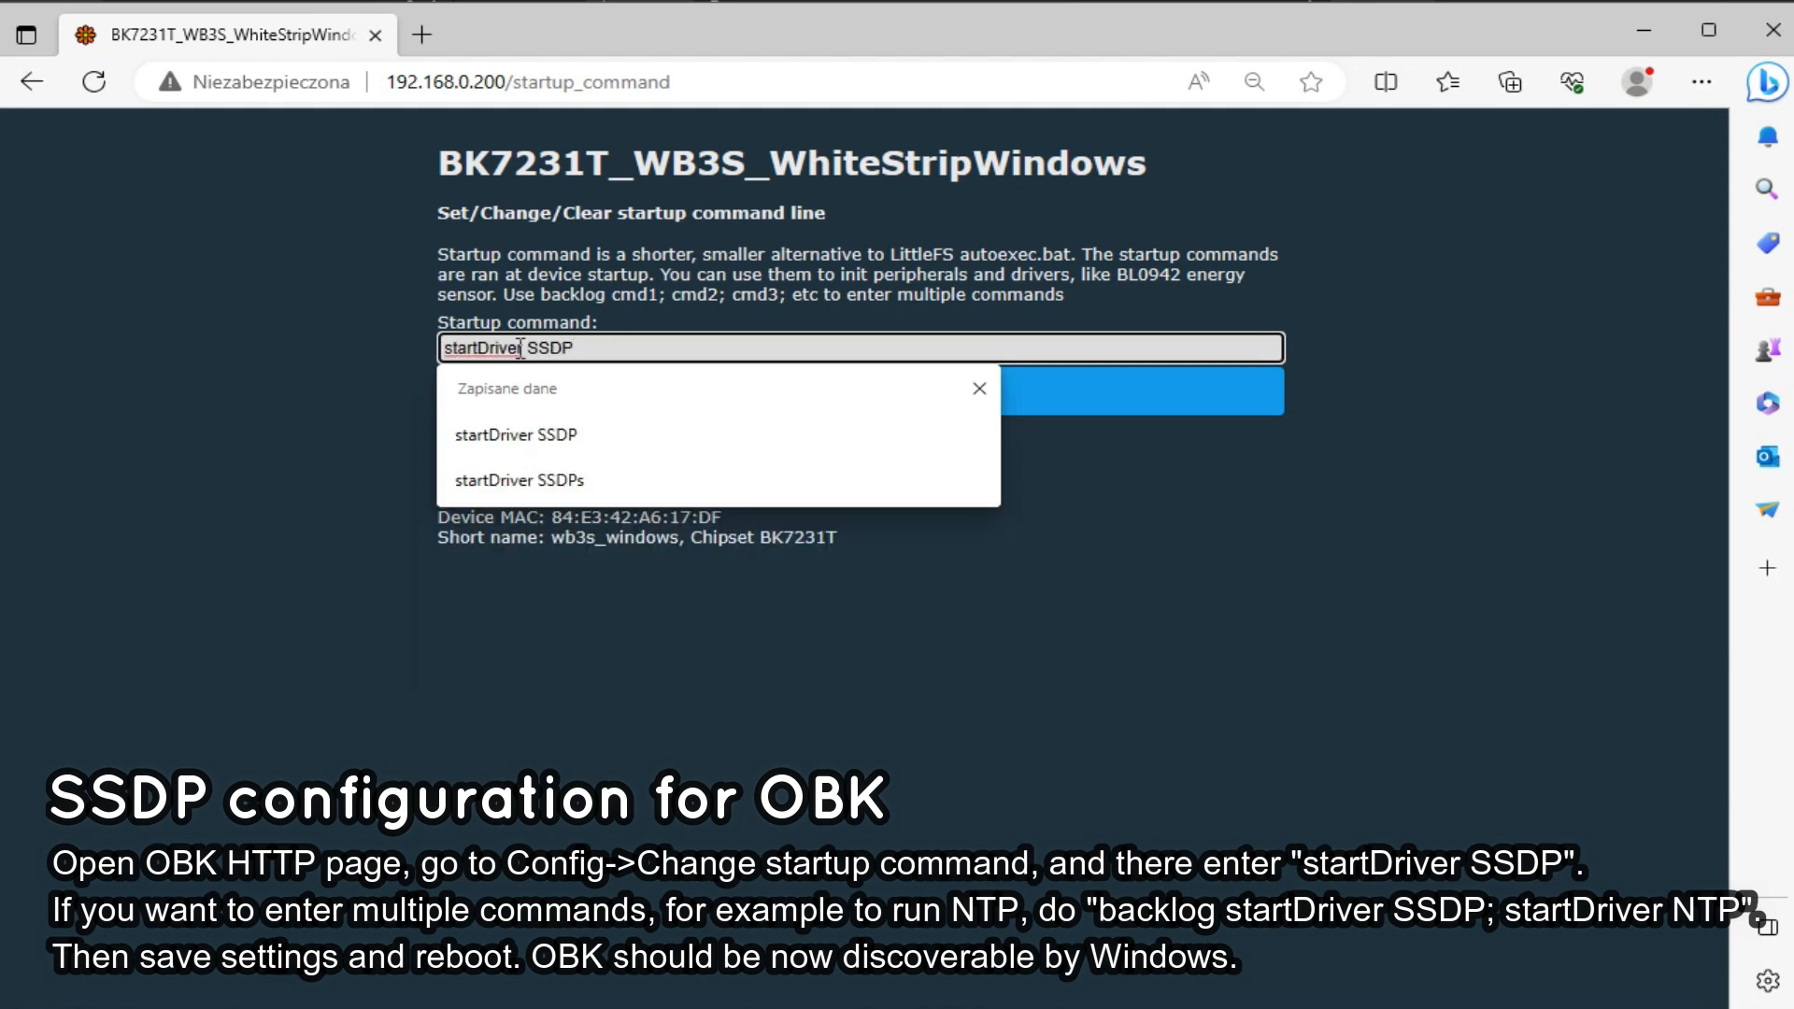
pyautogui.moveTo(604, 447)
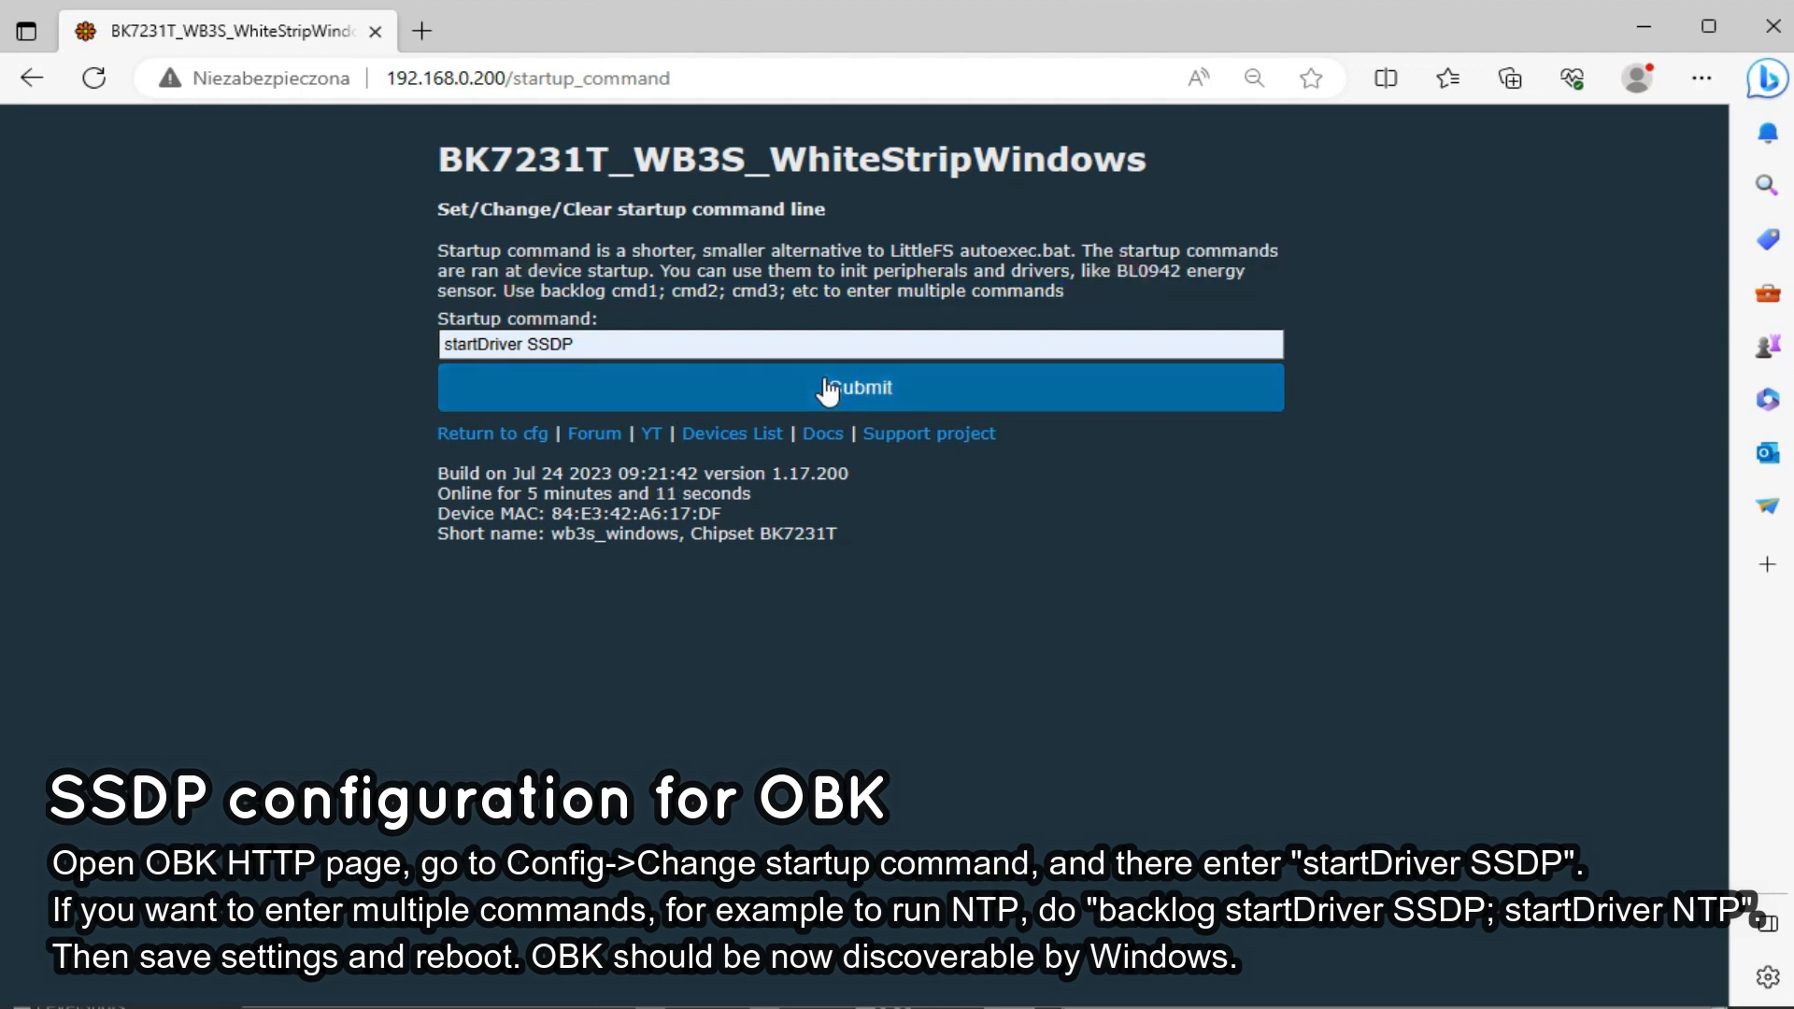
pyautogui.click(859, 387)
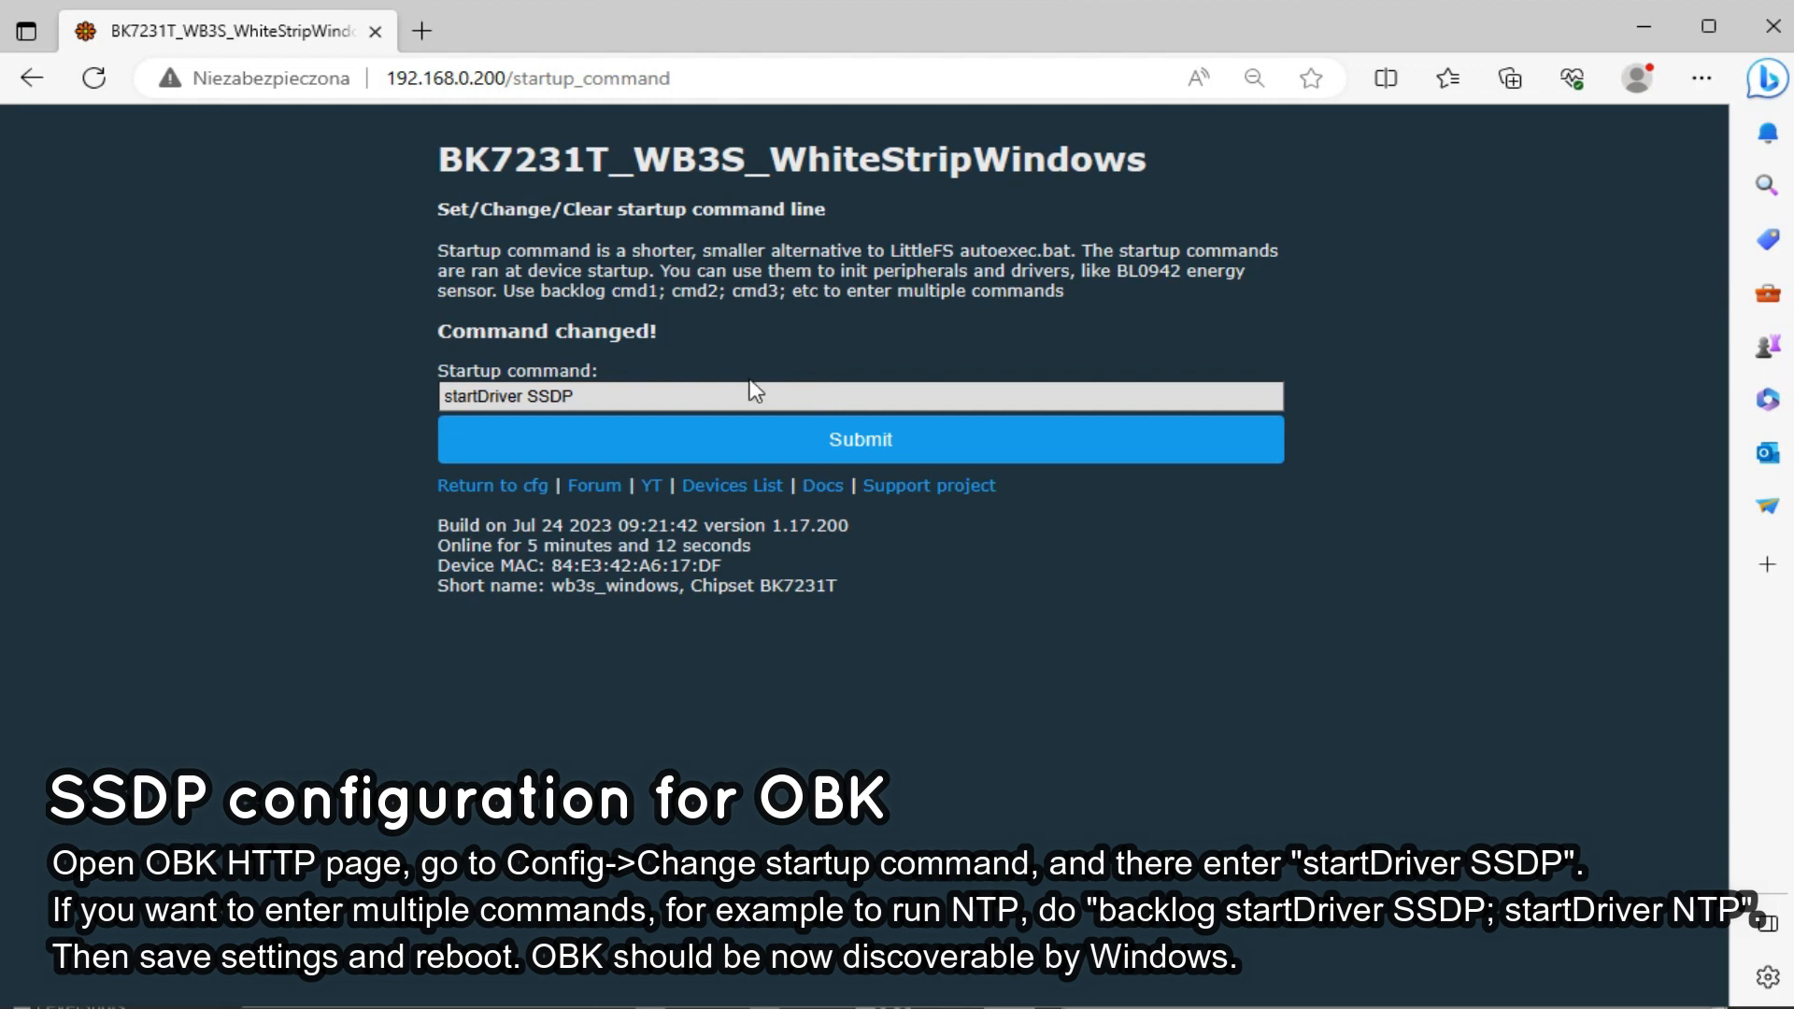
pyautogui.click(493, 485)
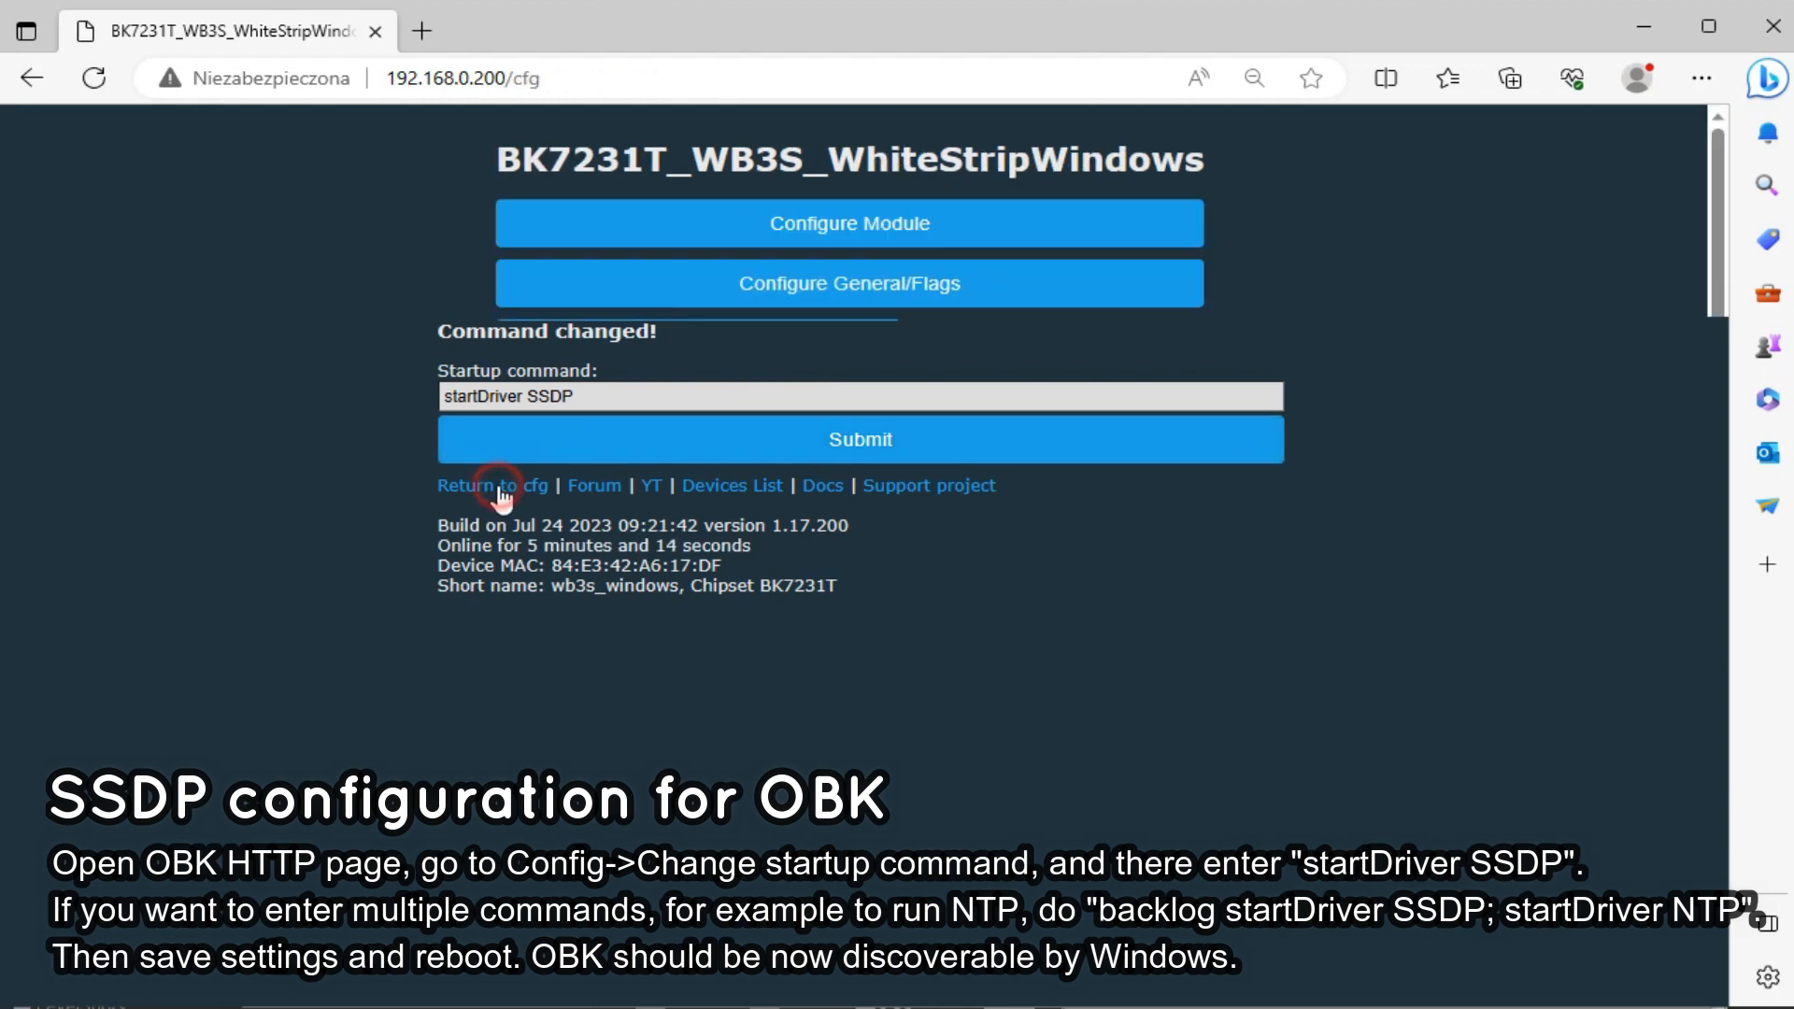
# Step: Restart the WhiteStripWindows module from its main page and confirm with OK
pyautogui.click(471, 484)
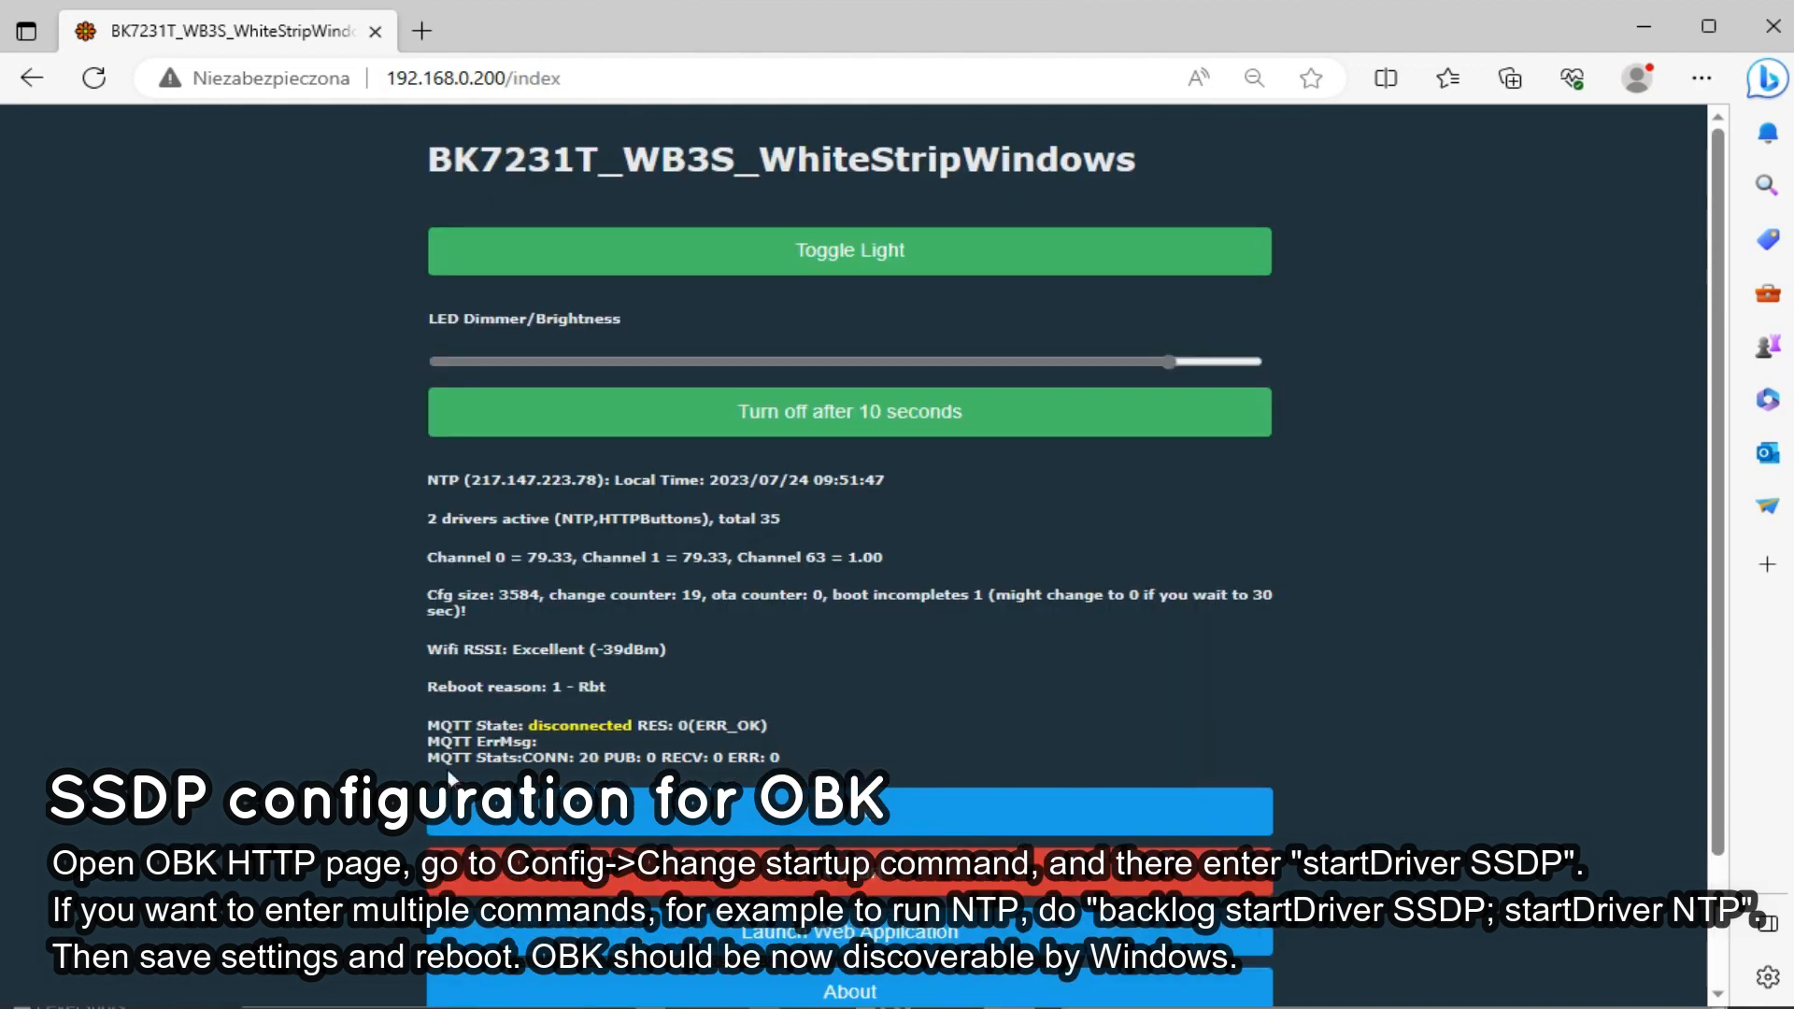
pyautogui.click(848, 714)
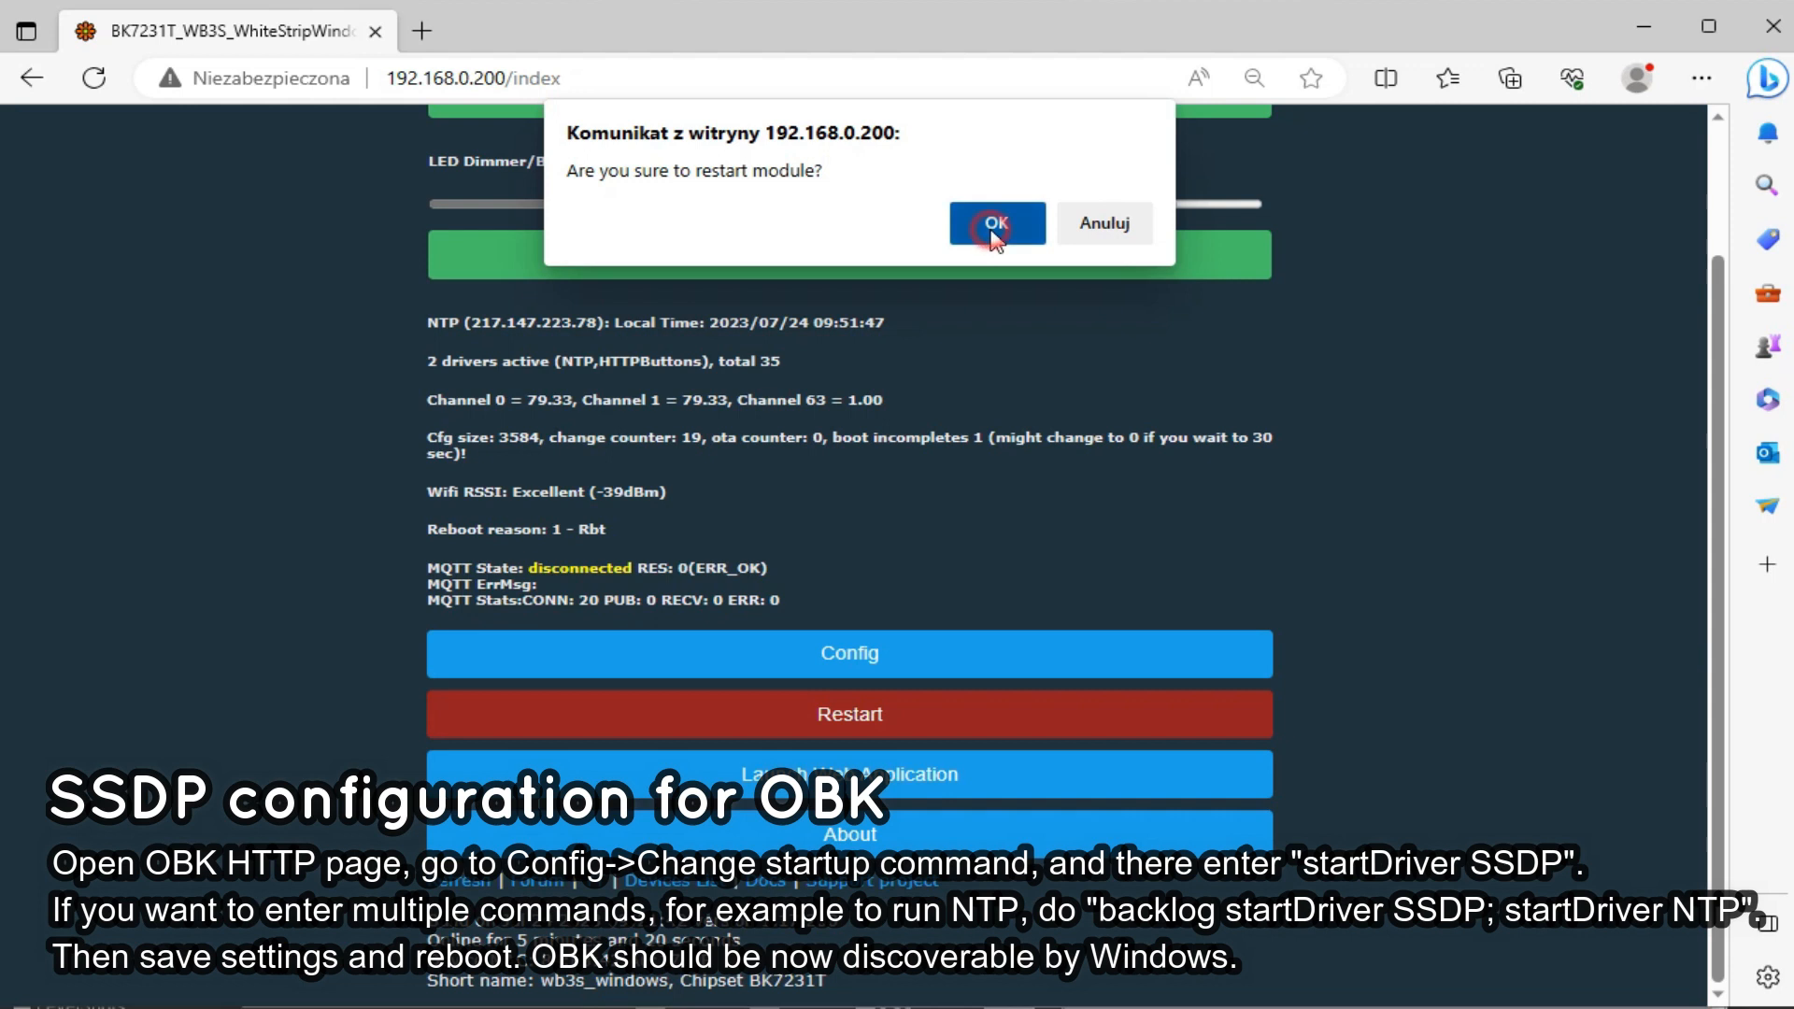
pyautogui.click(994, 222)
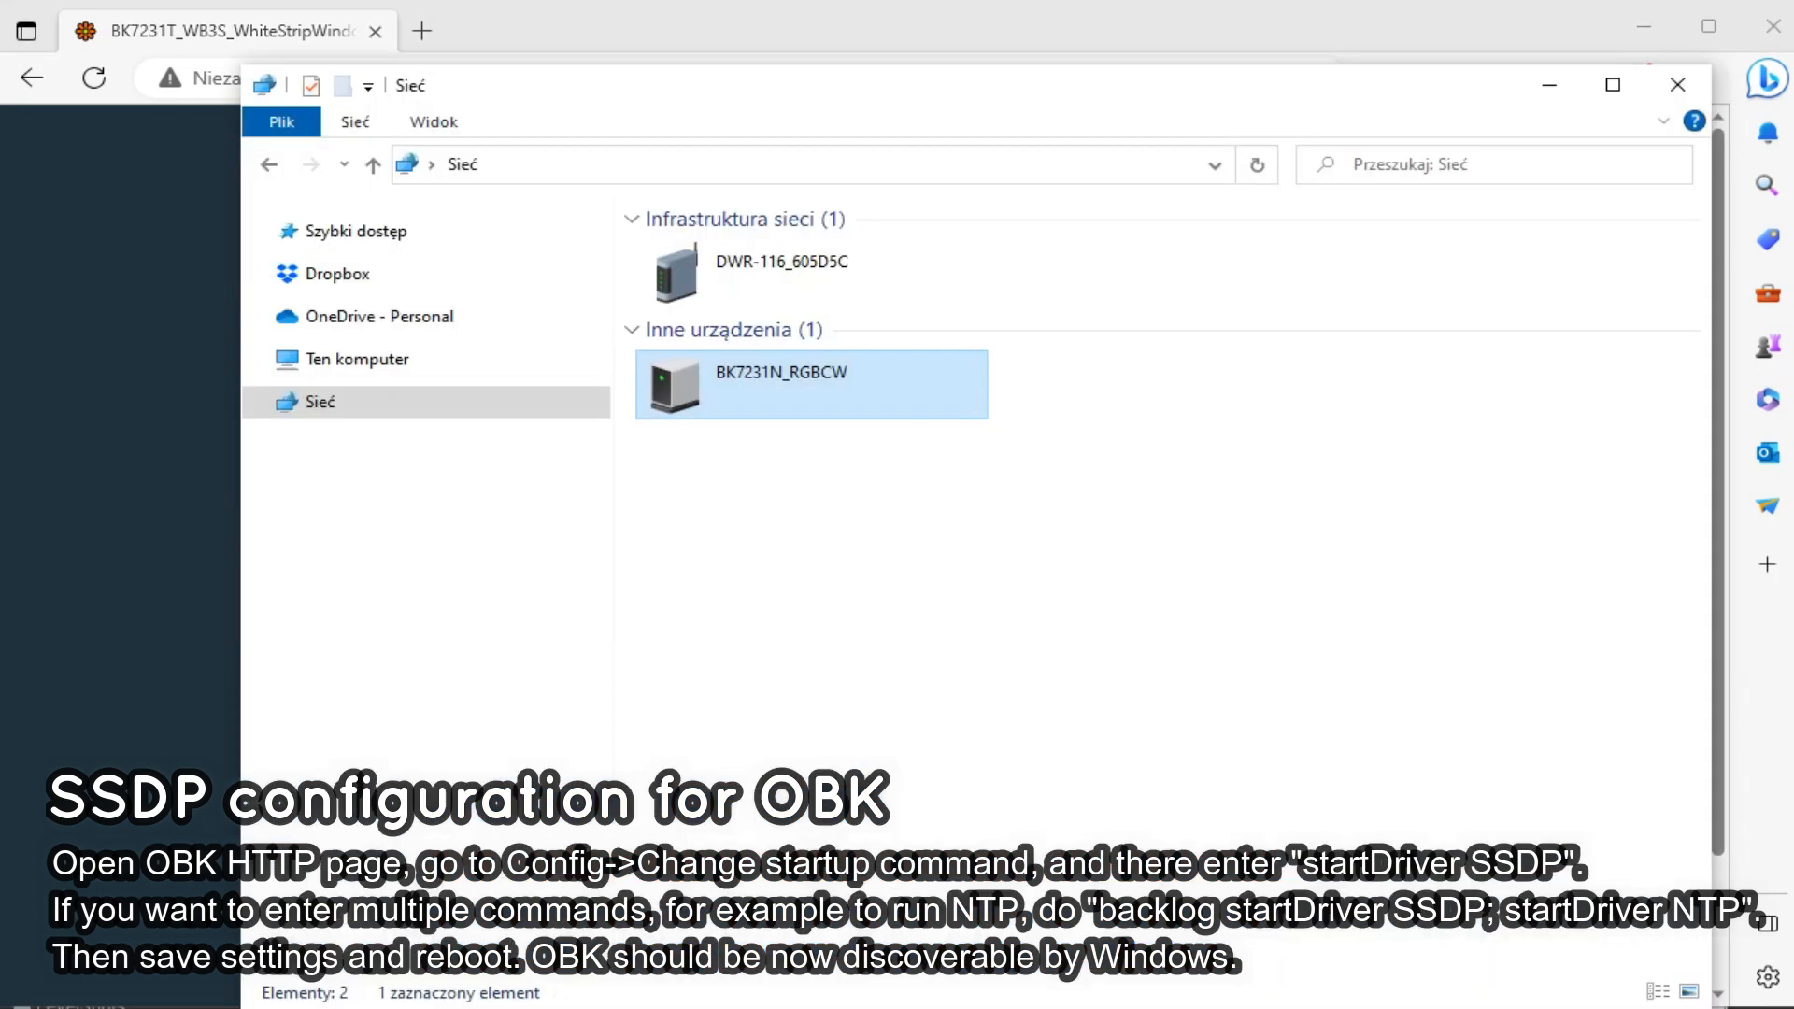
# Step: Refresh the Network view and open the BK7231T_WB3S_WhiteStripWindows device's web page
pyautogui.rightClick(829, 504)
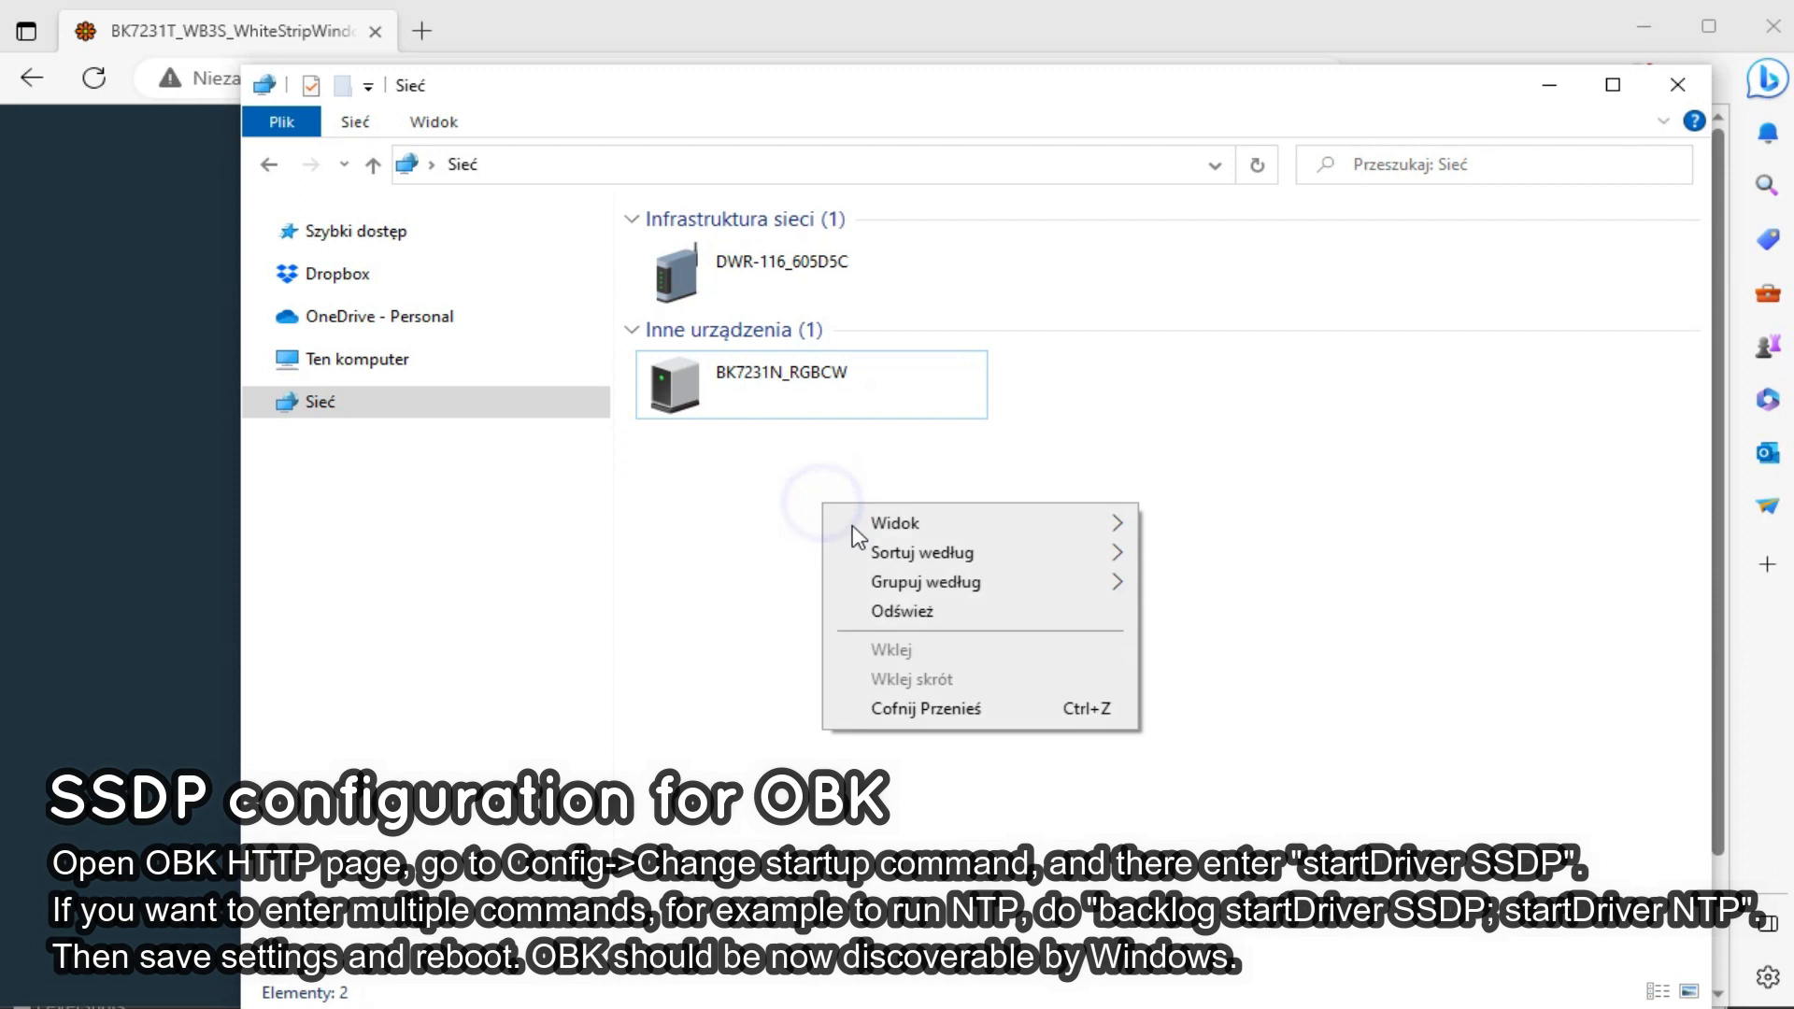
pyautogui.click(903, 611)
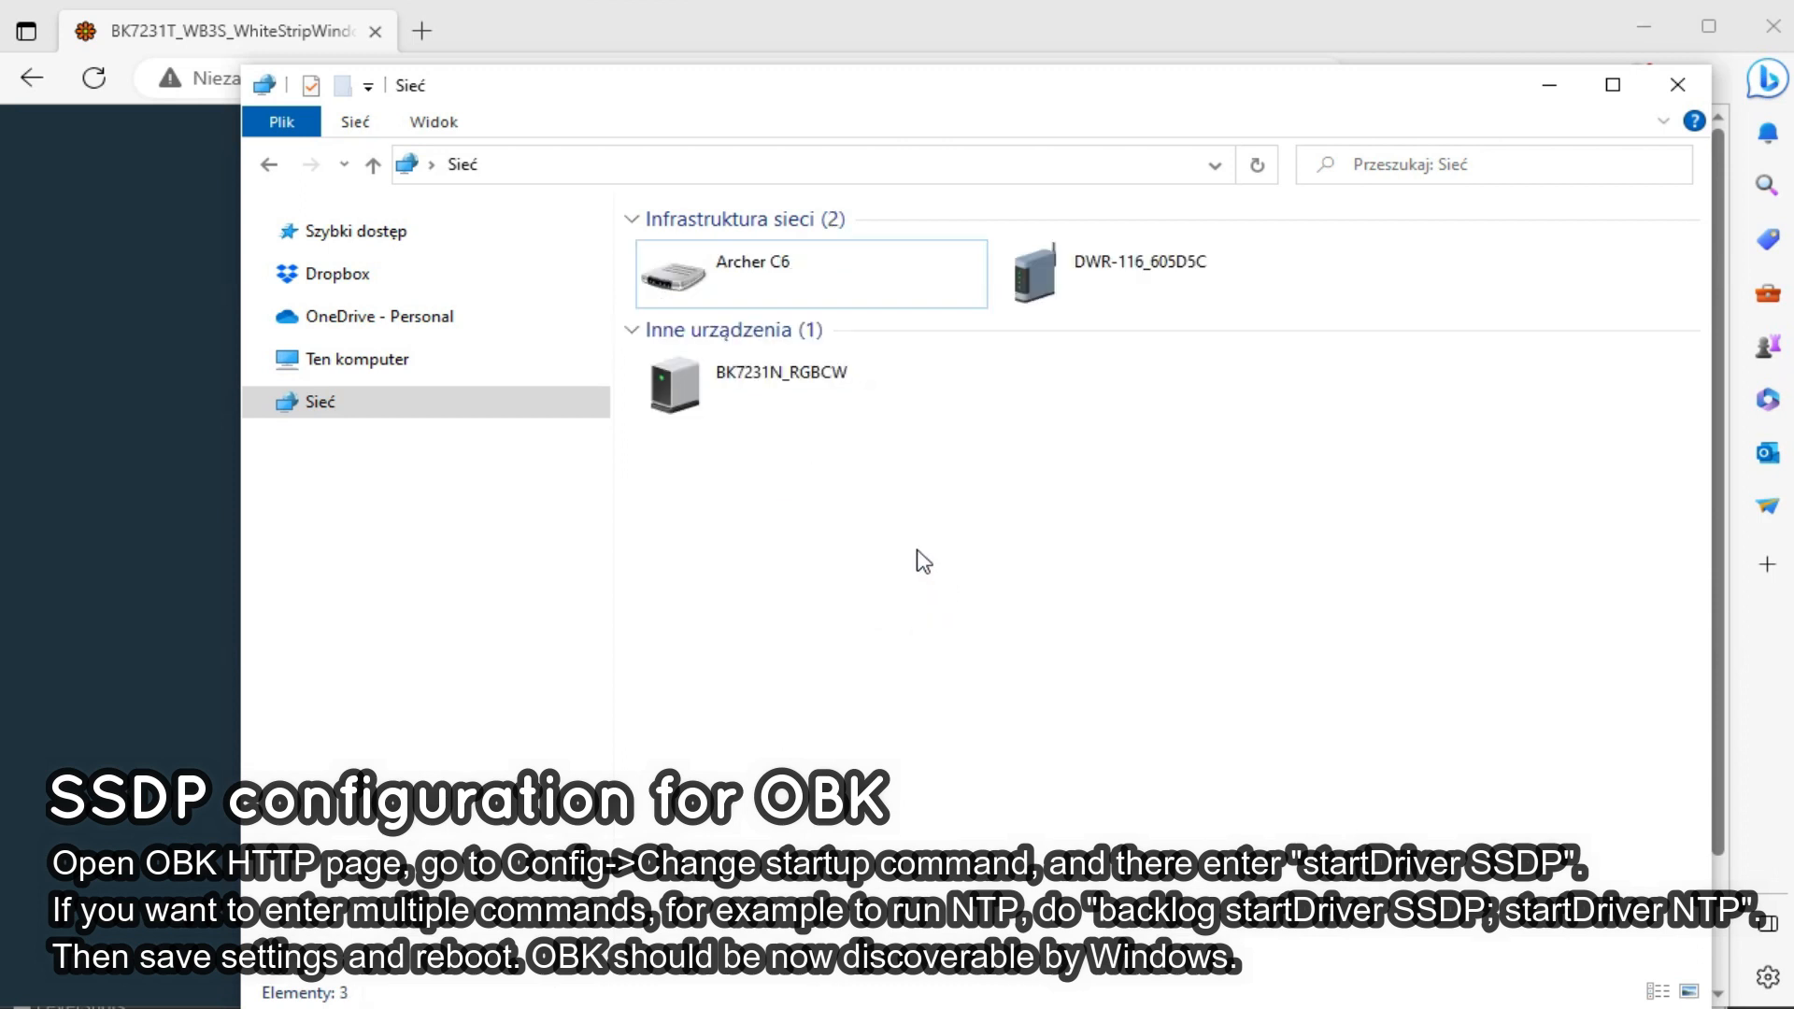
pyautogui.click(1255, 164)
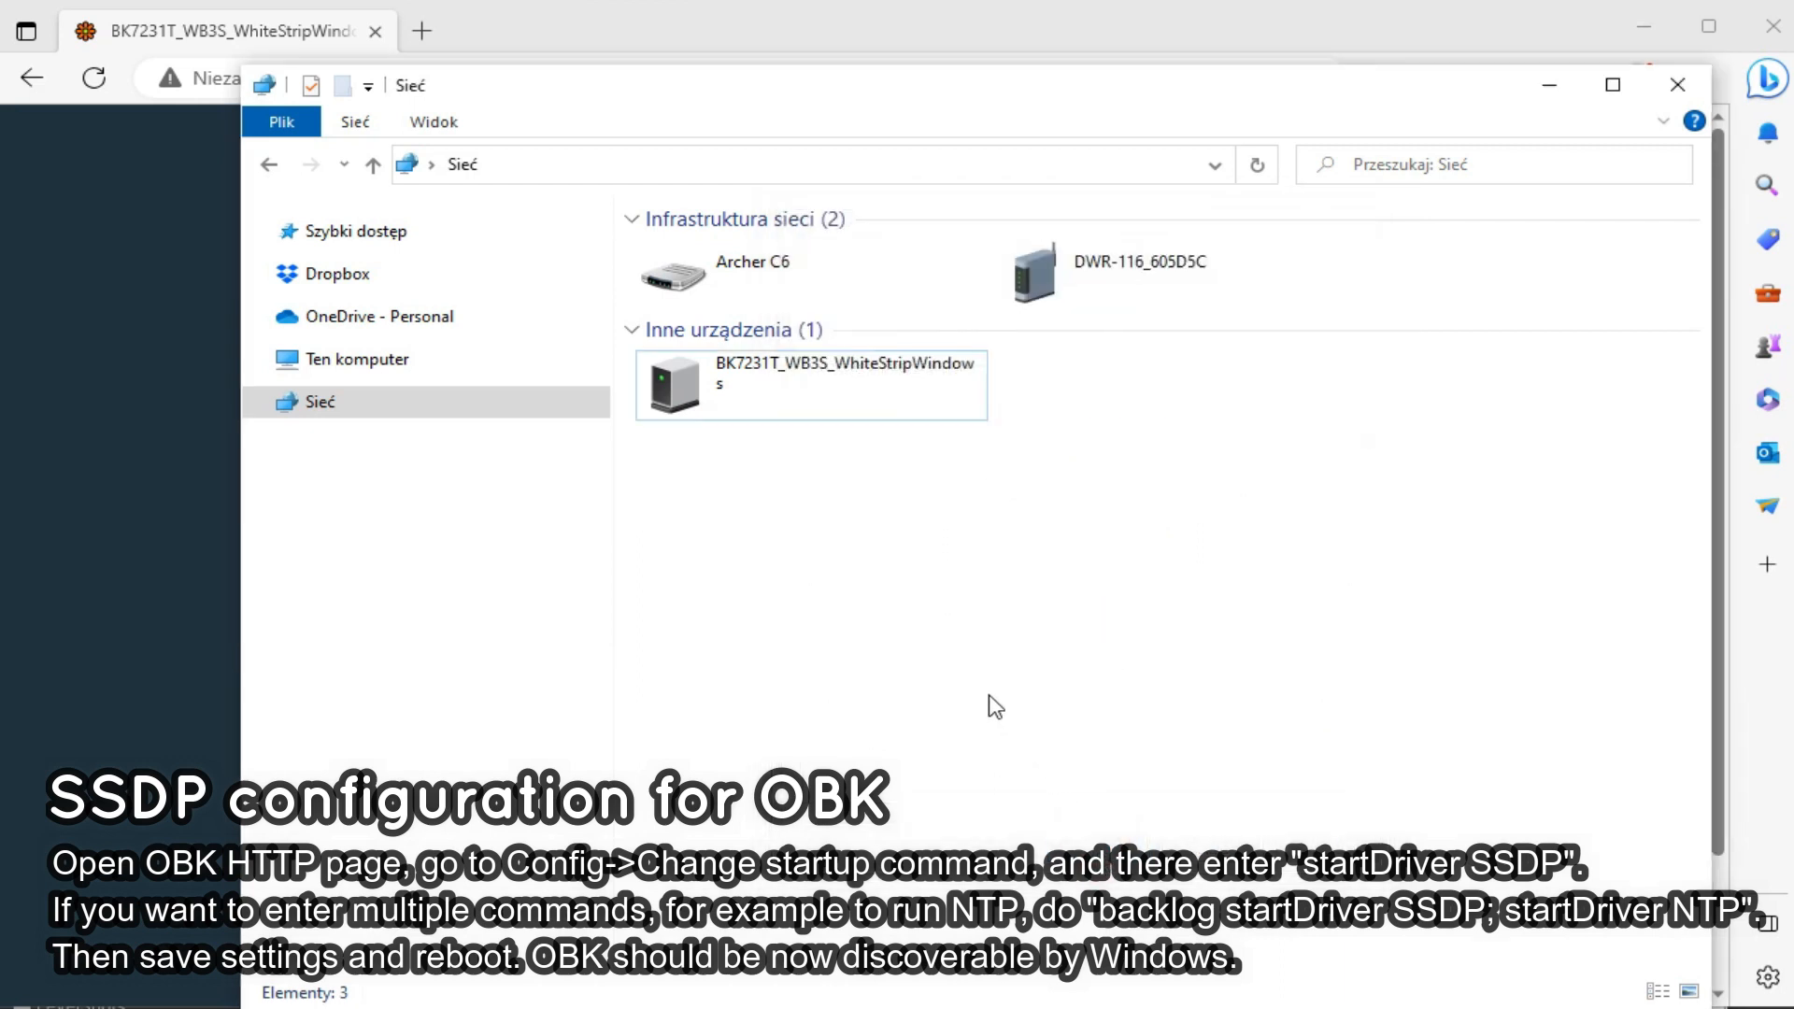
pyautogui.doubleClick(810, 383)
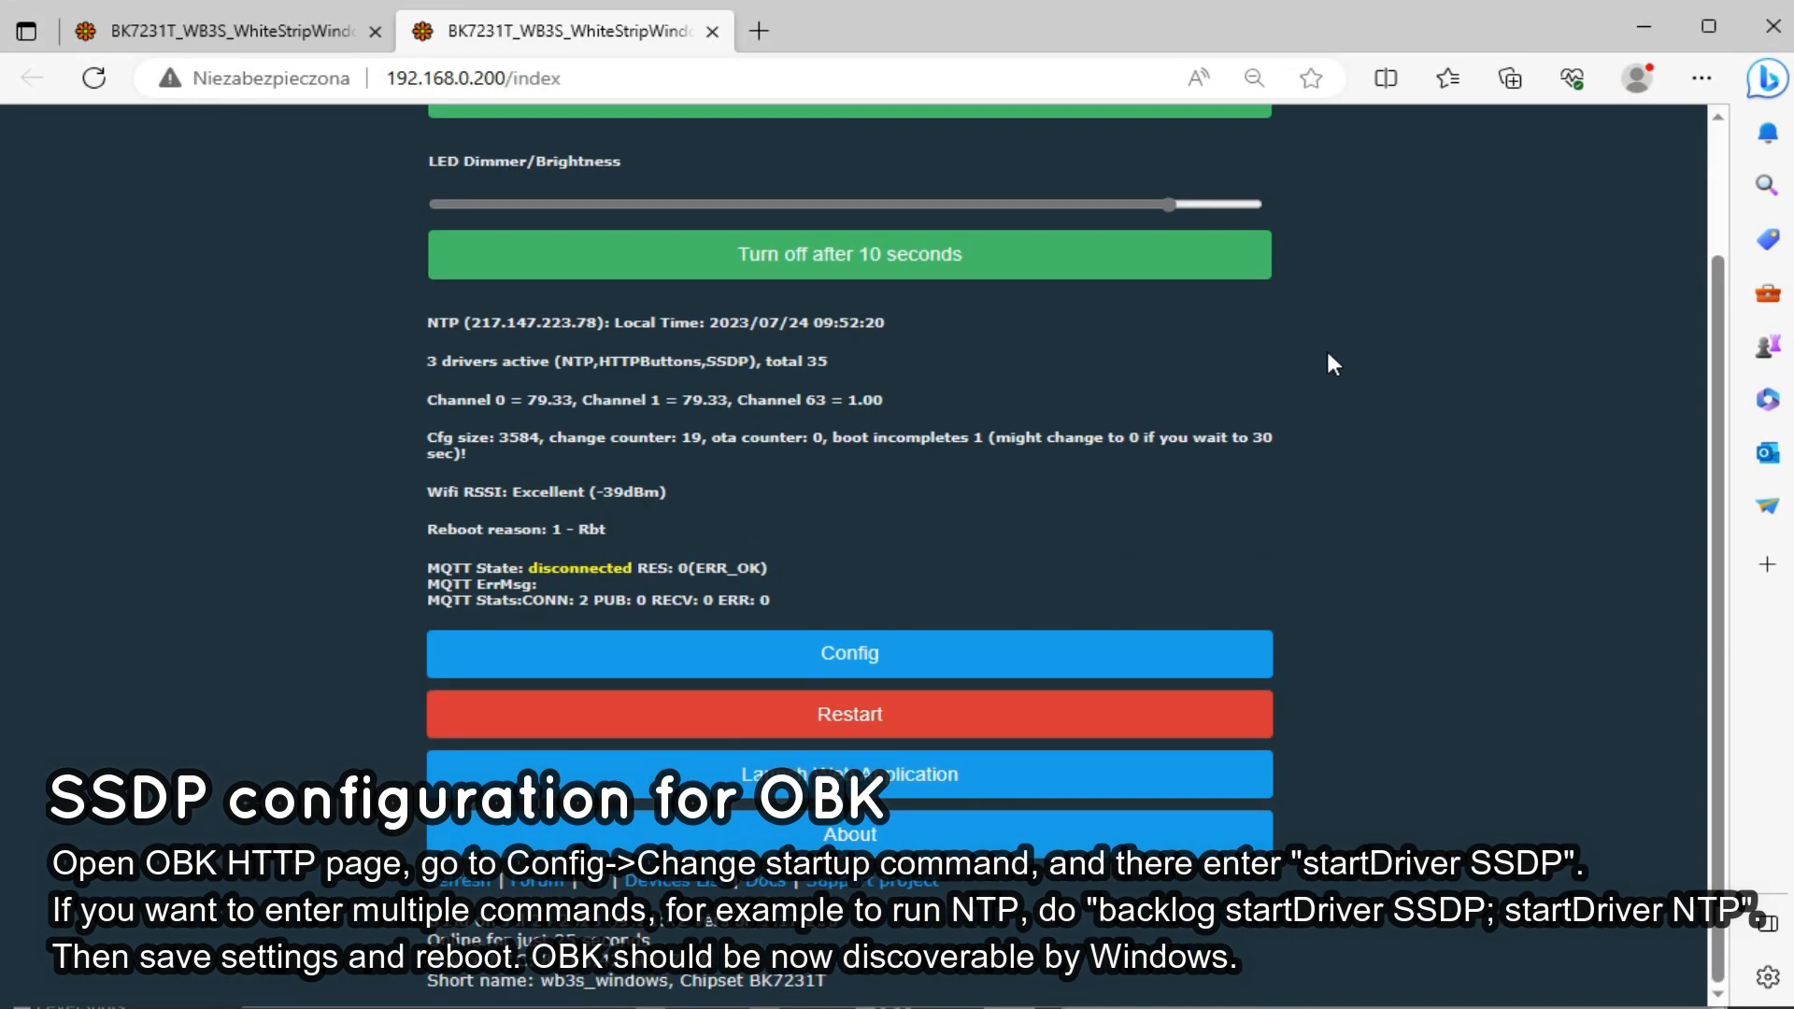
pyautogui.scroll(3)
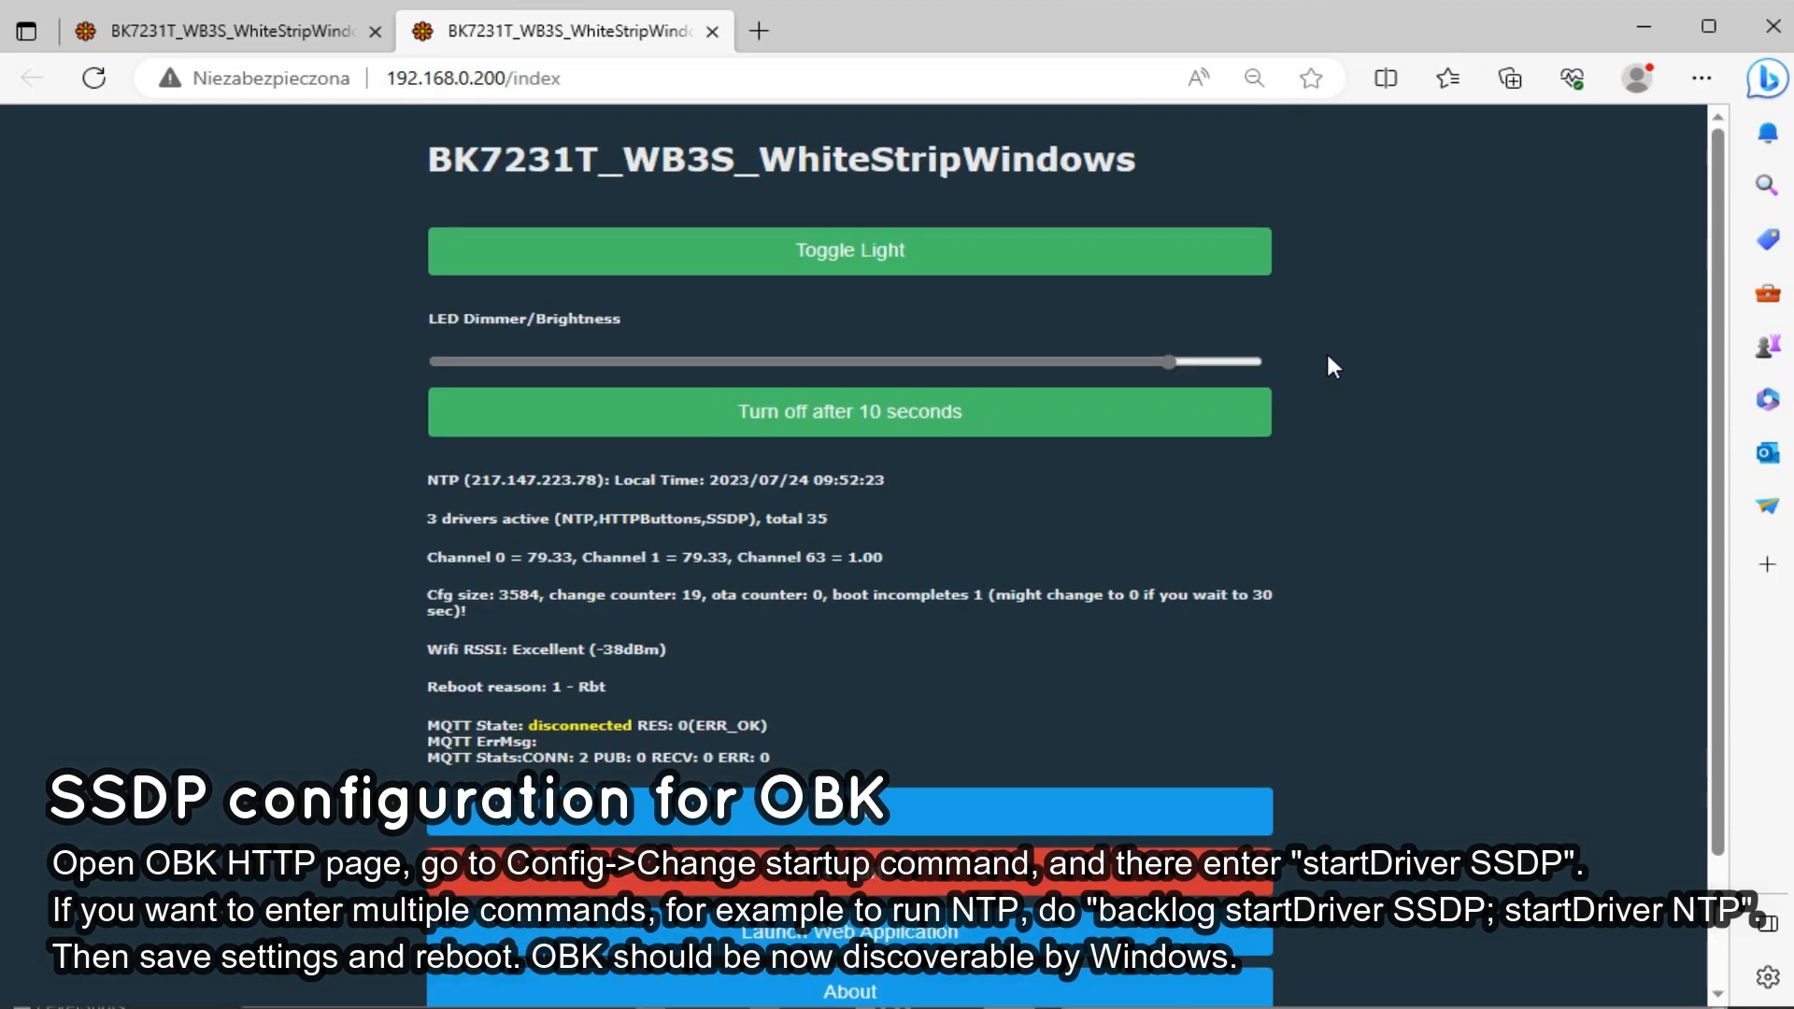
pyautogui.scroll(-3)
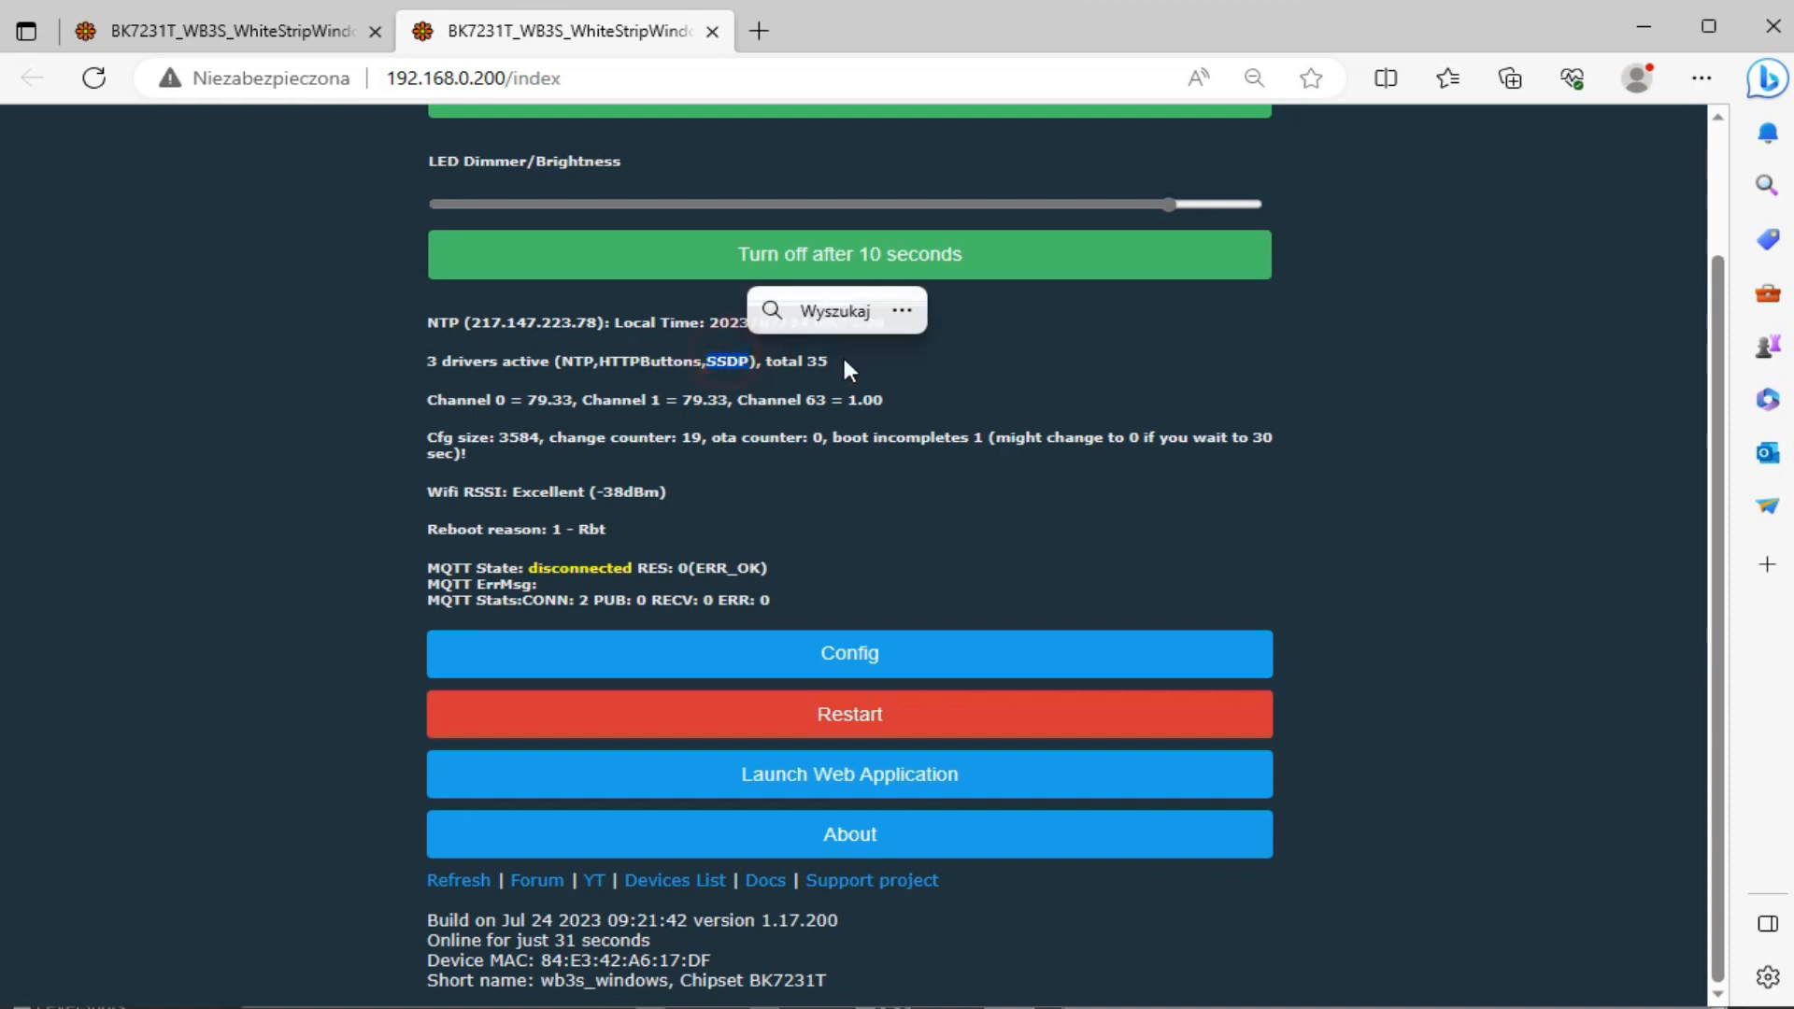
pyautogui.moveTo(949, 393)
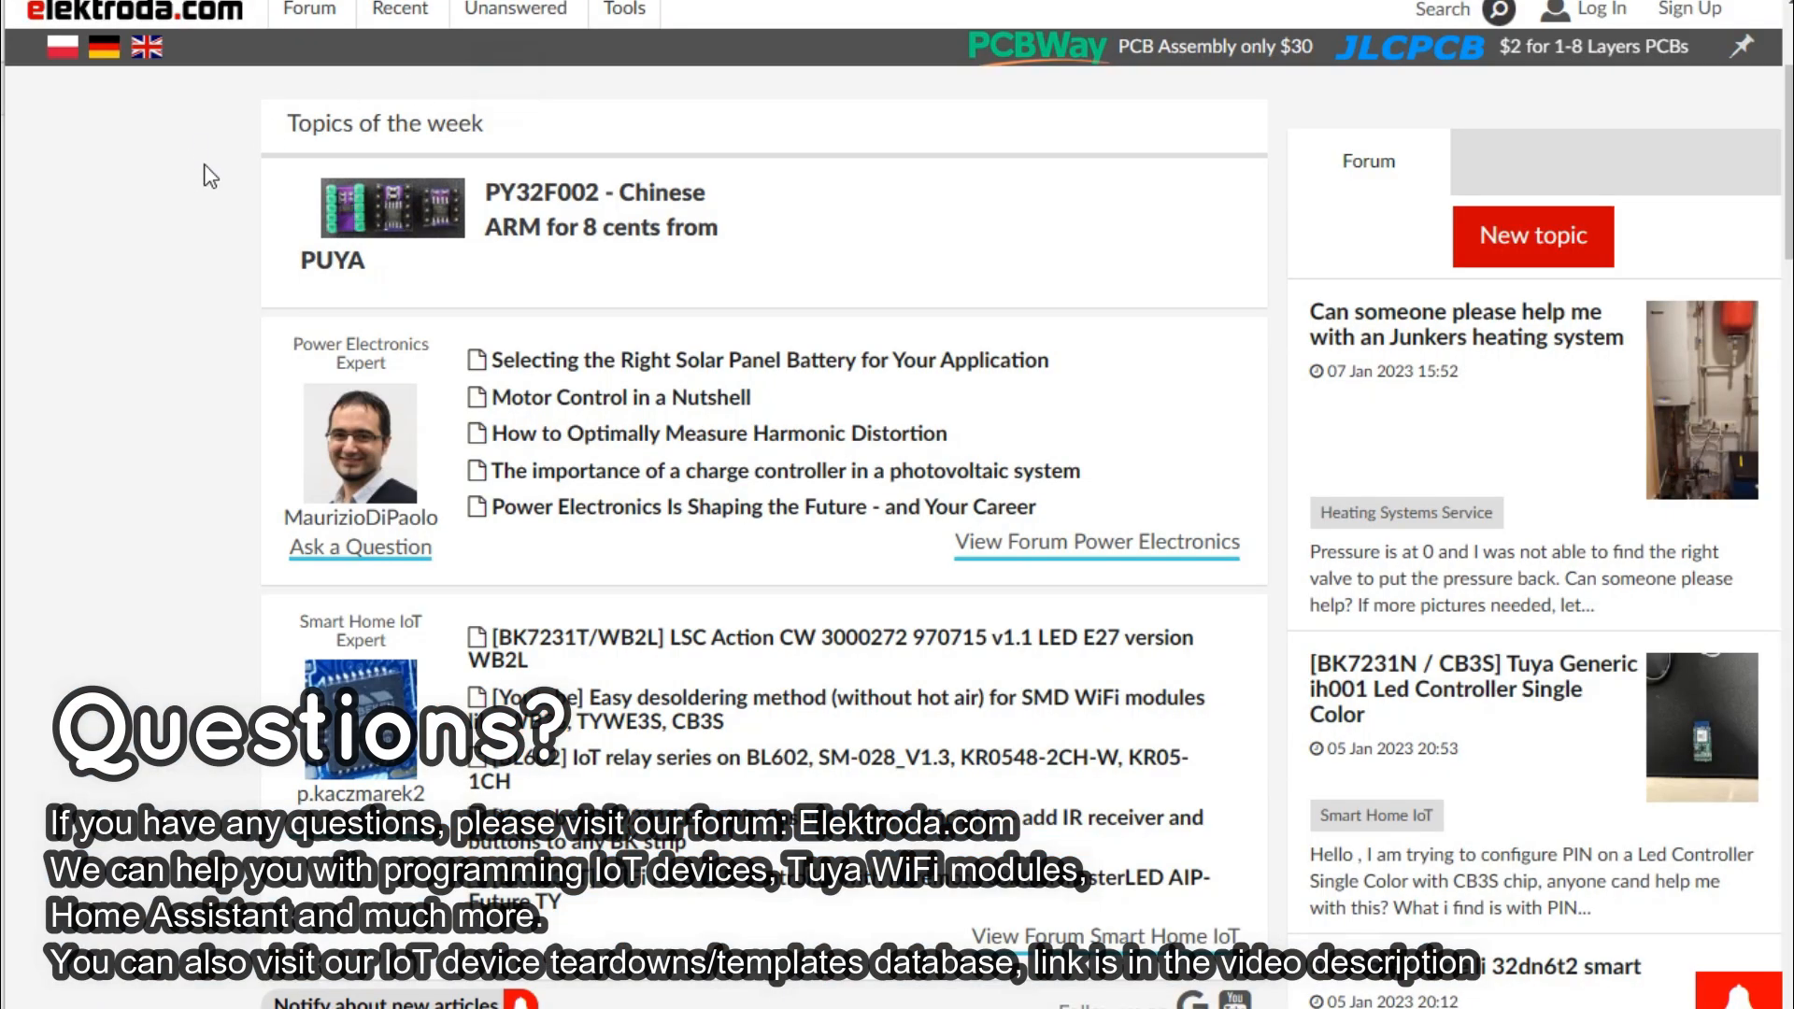
pyautogui.scroll(-3)
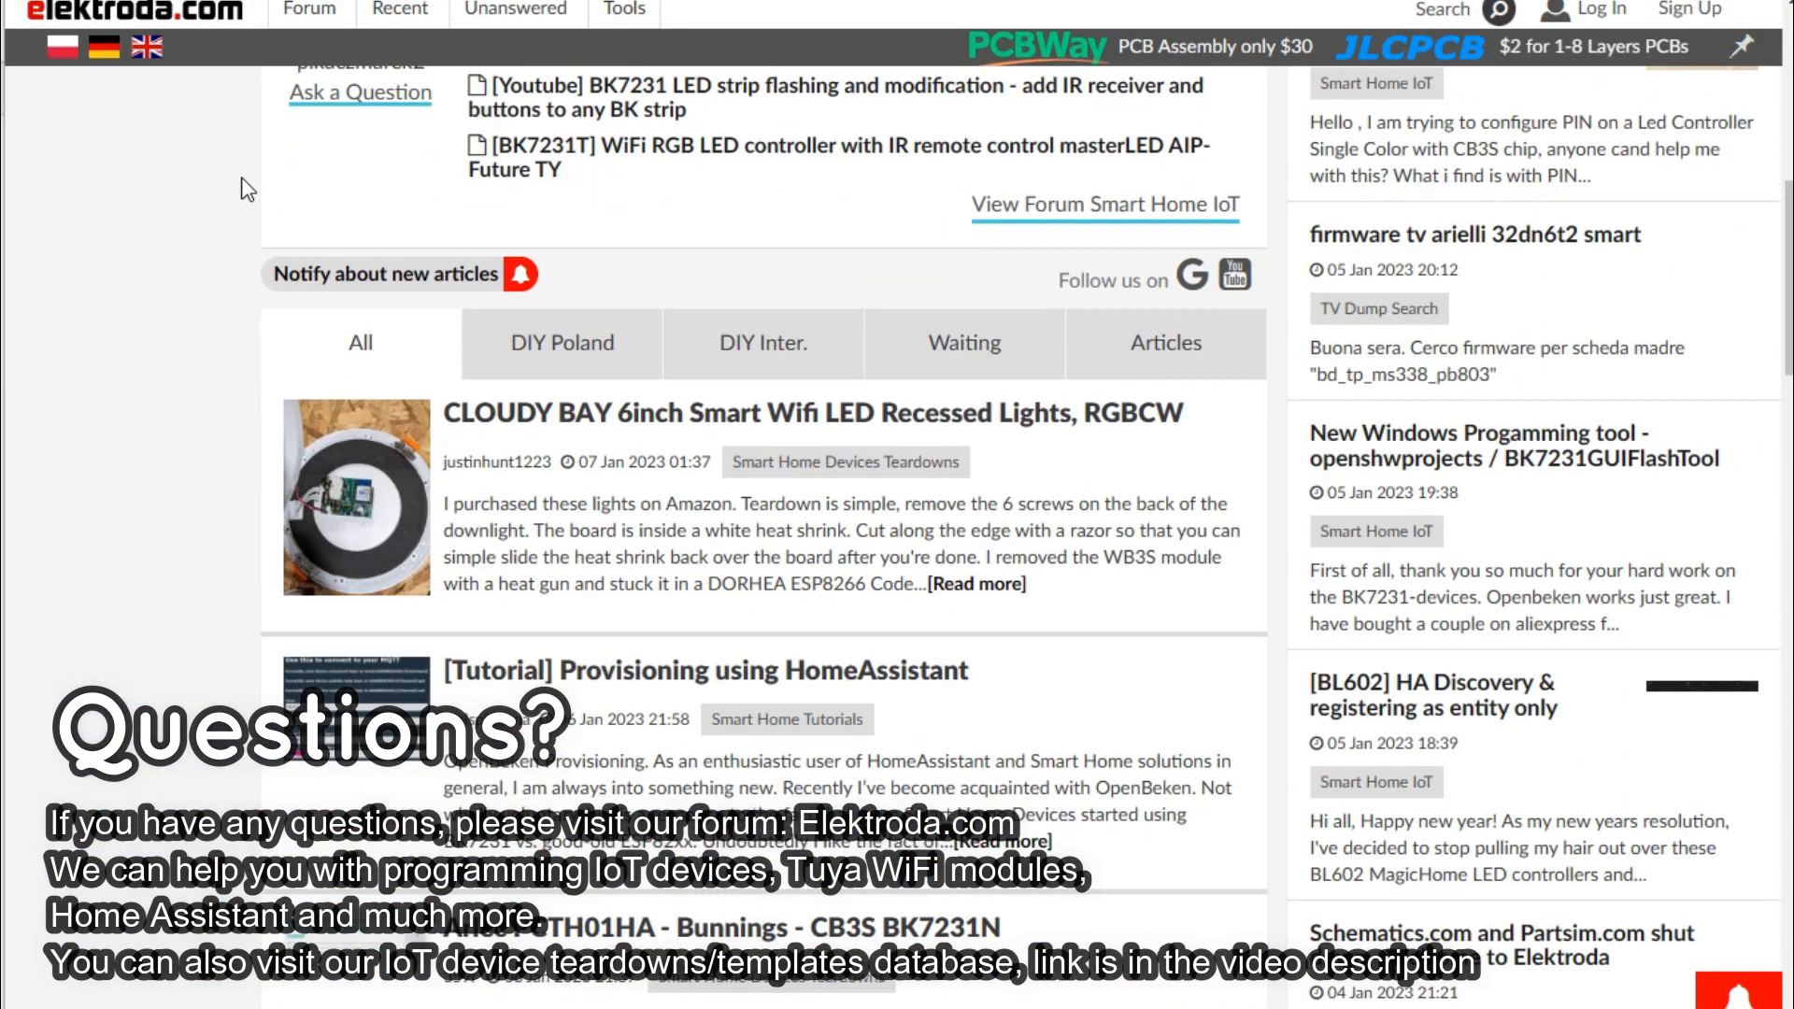
pyautogui.scroll(-3)
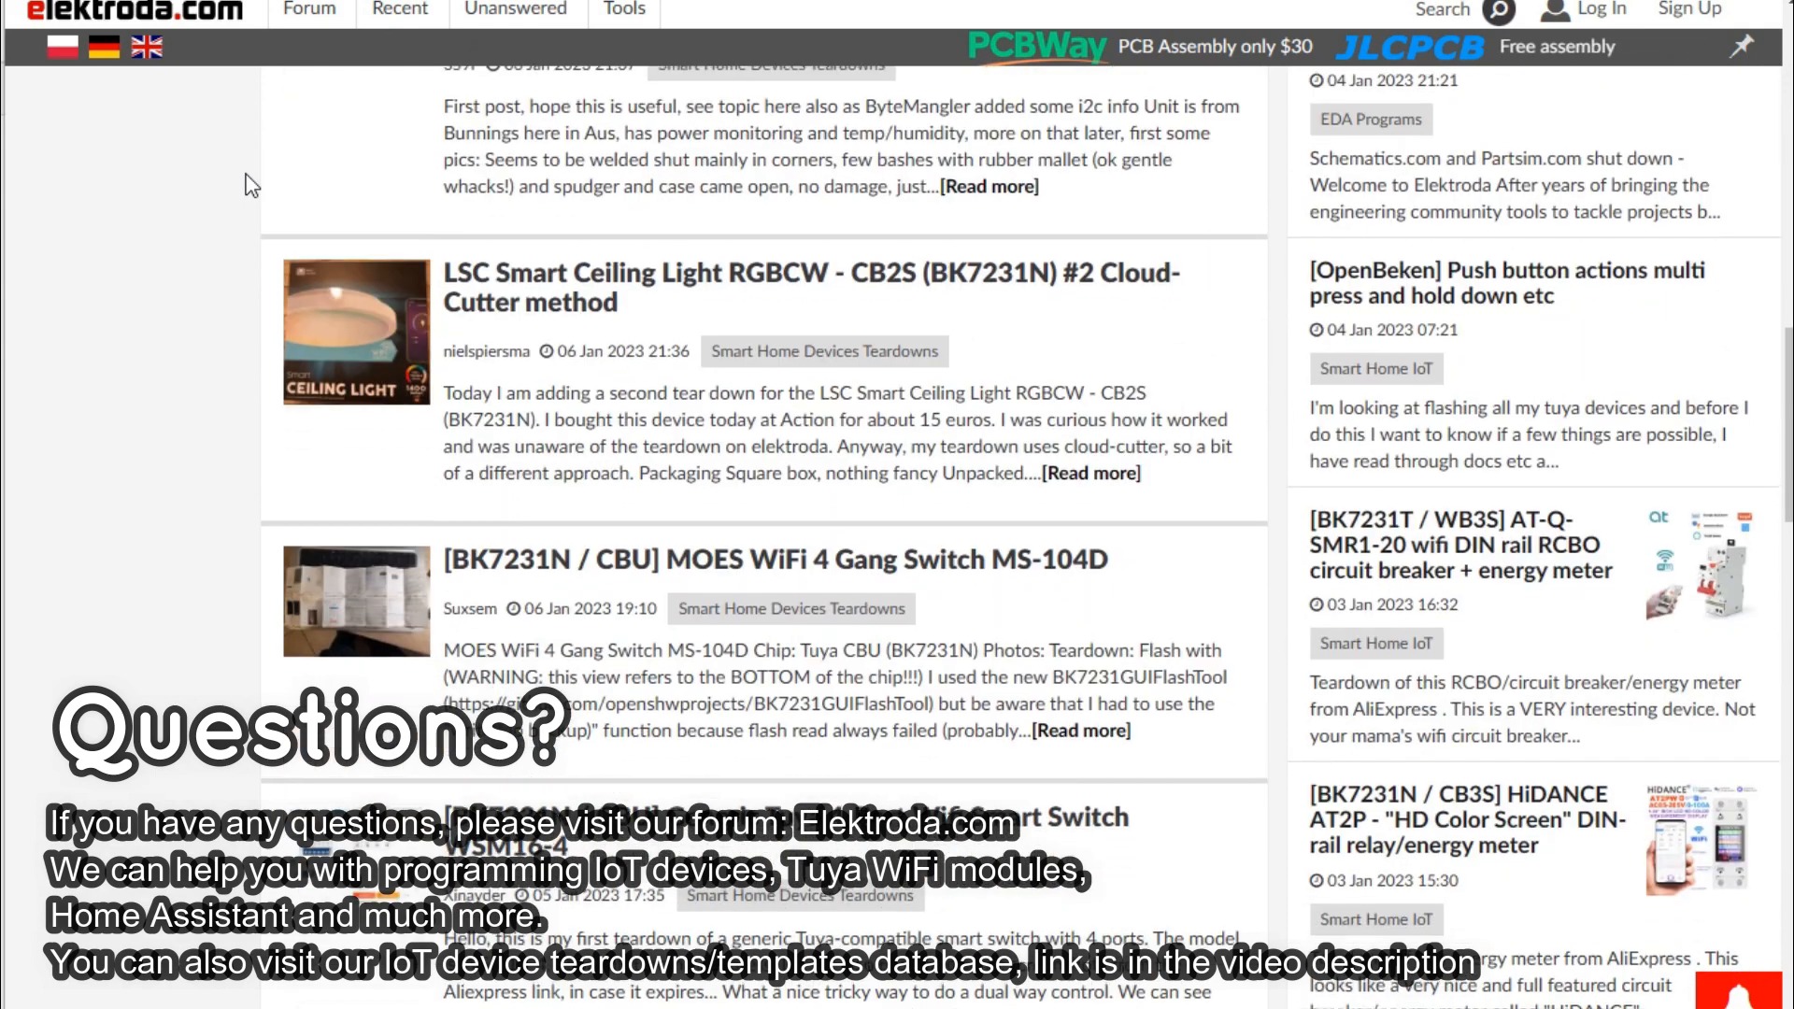
pyautogui.scroll(-3)
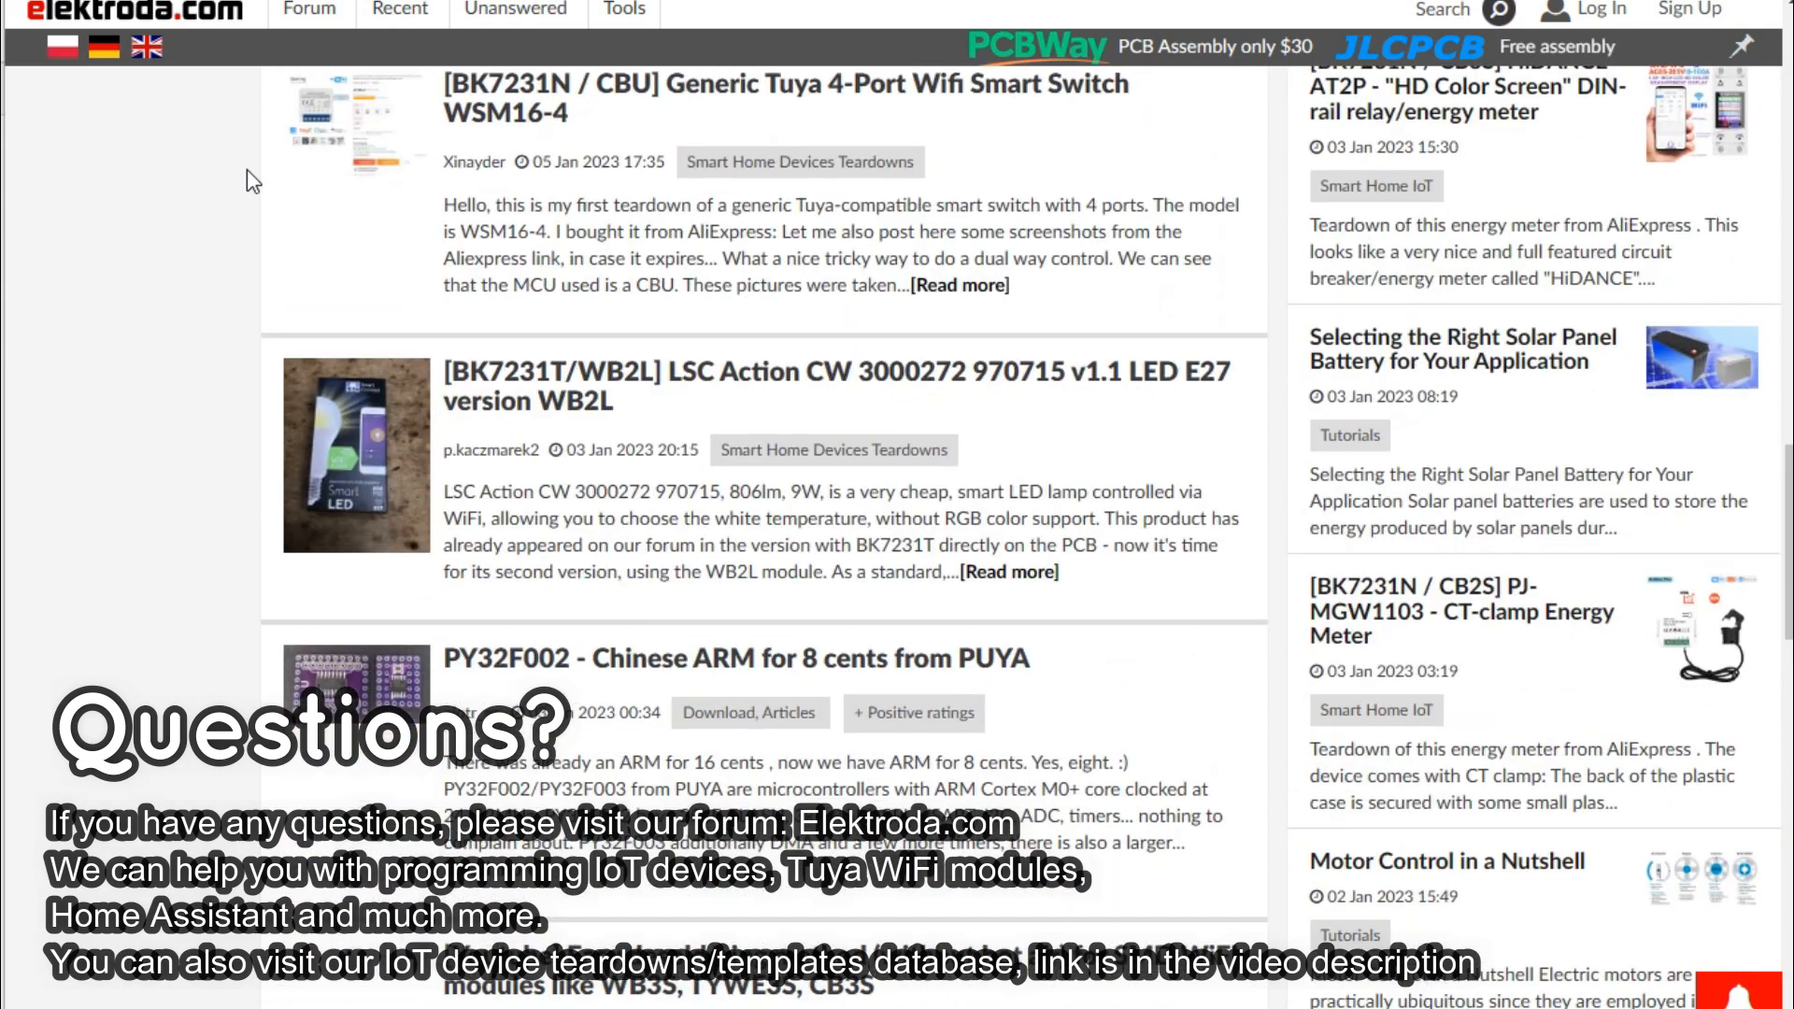
pyautogui.scroll(-3)
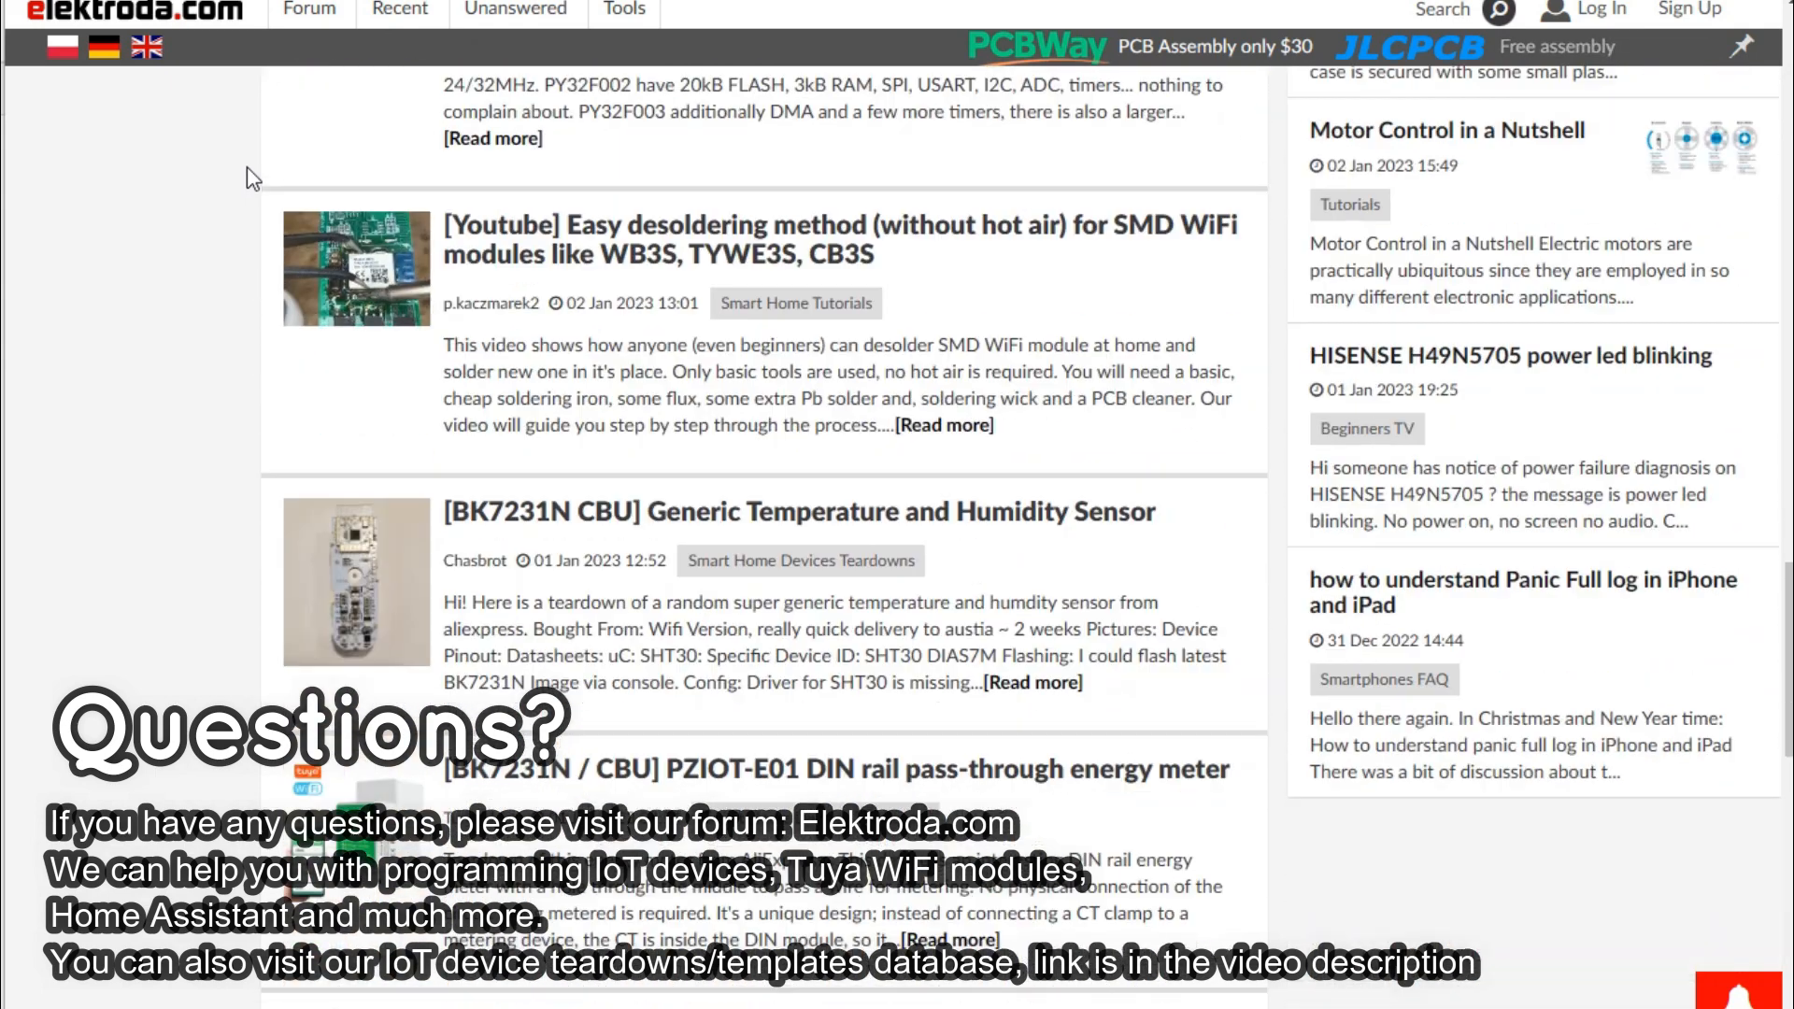